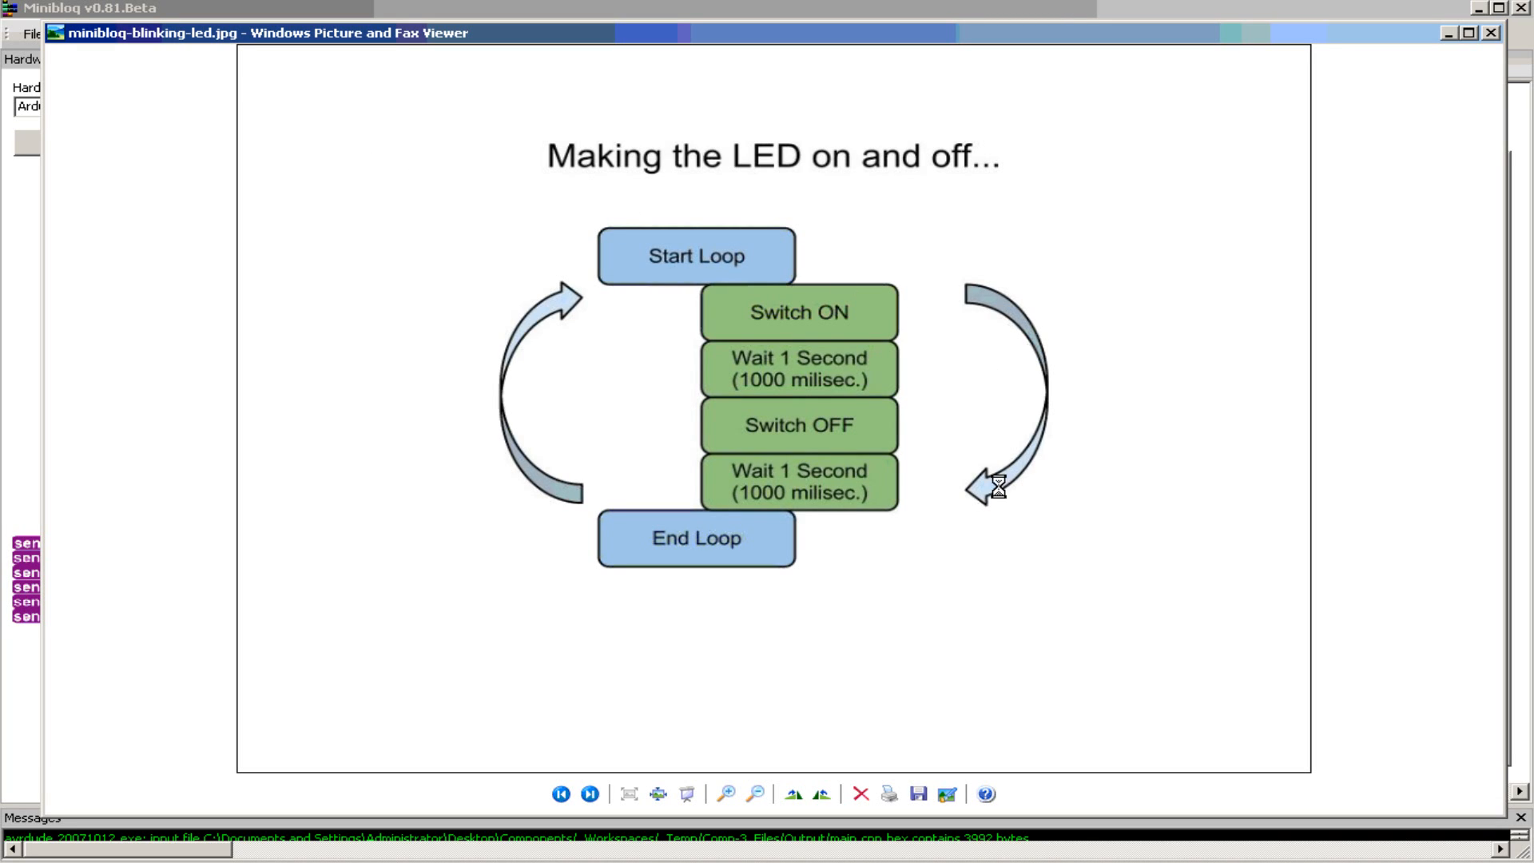
{"action": "mouse_move", "coordinate": [797, 540]}
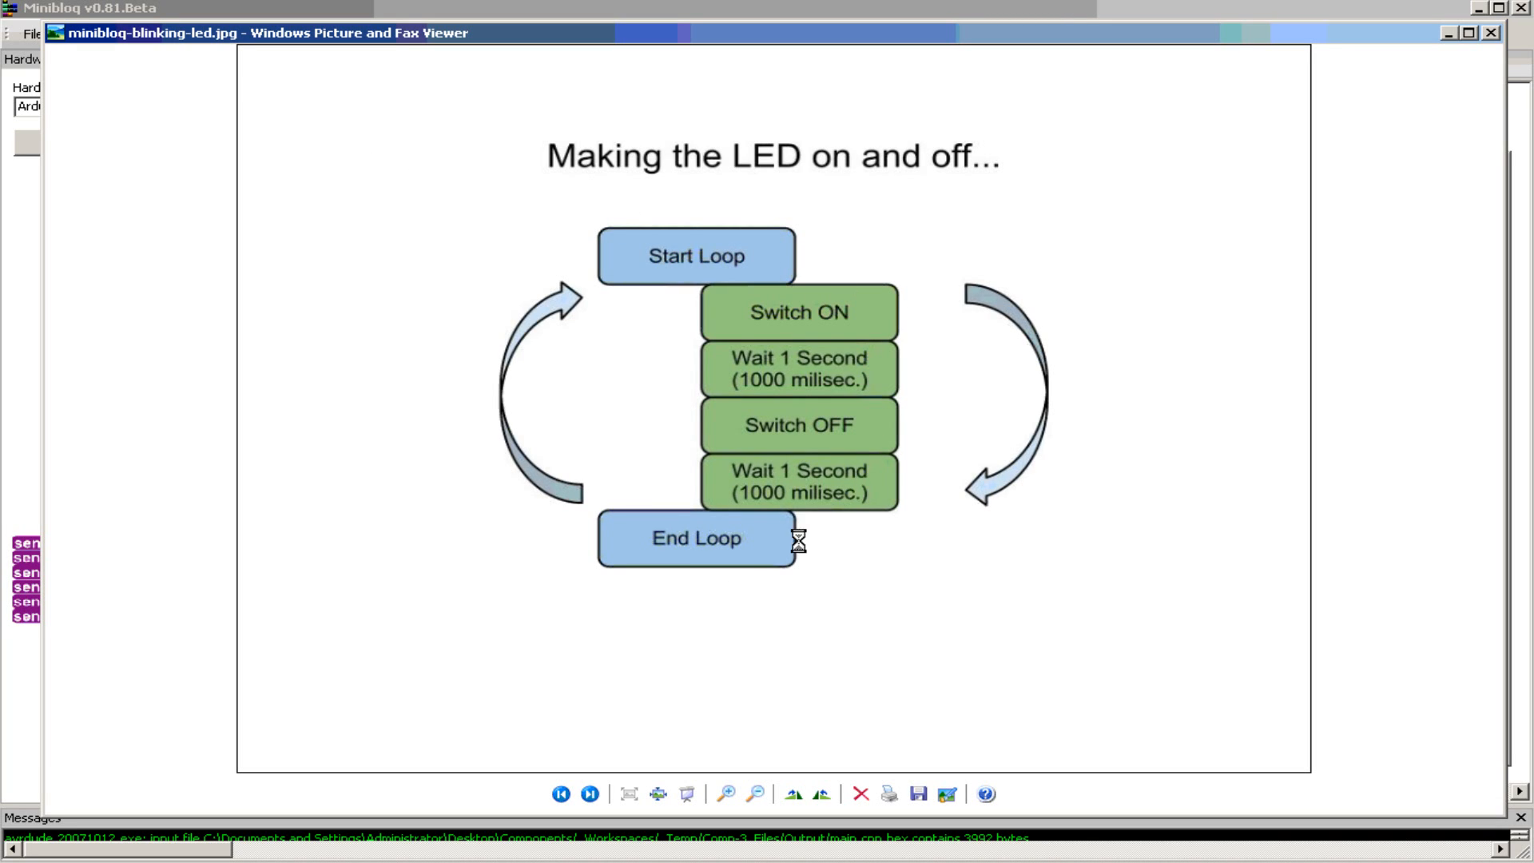
{"action": "mouse_move", "coordinate": [719, 264]}
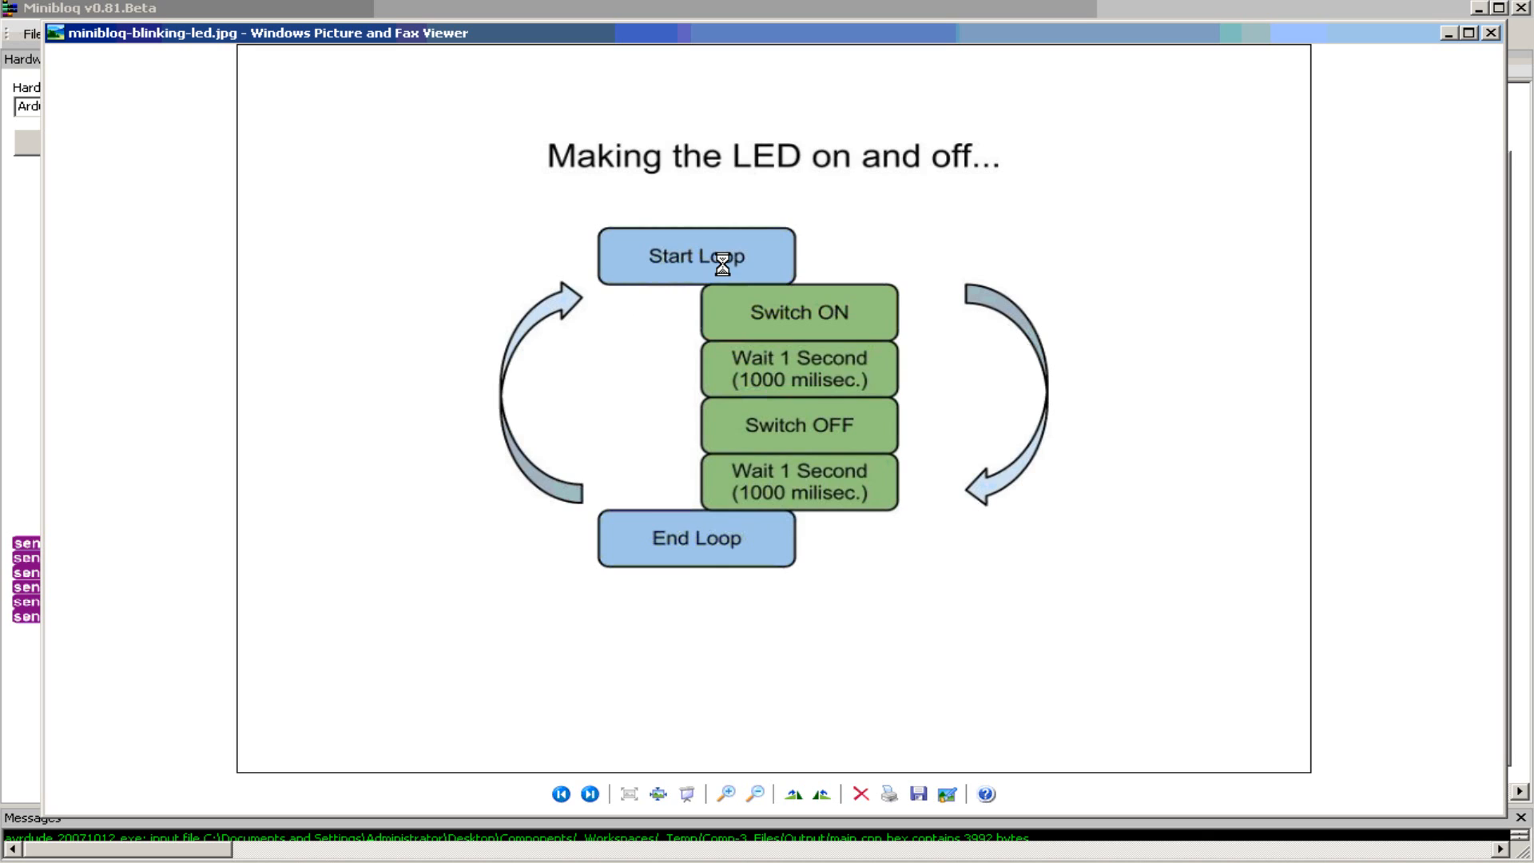
{"action": "mouse_move", "coordinate": [733, 545]}
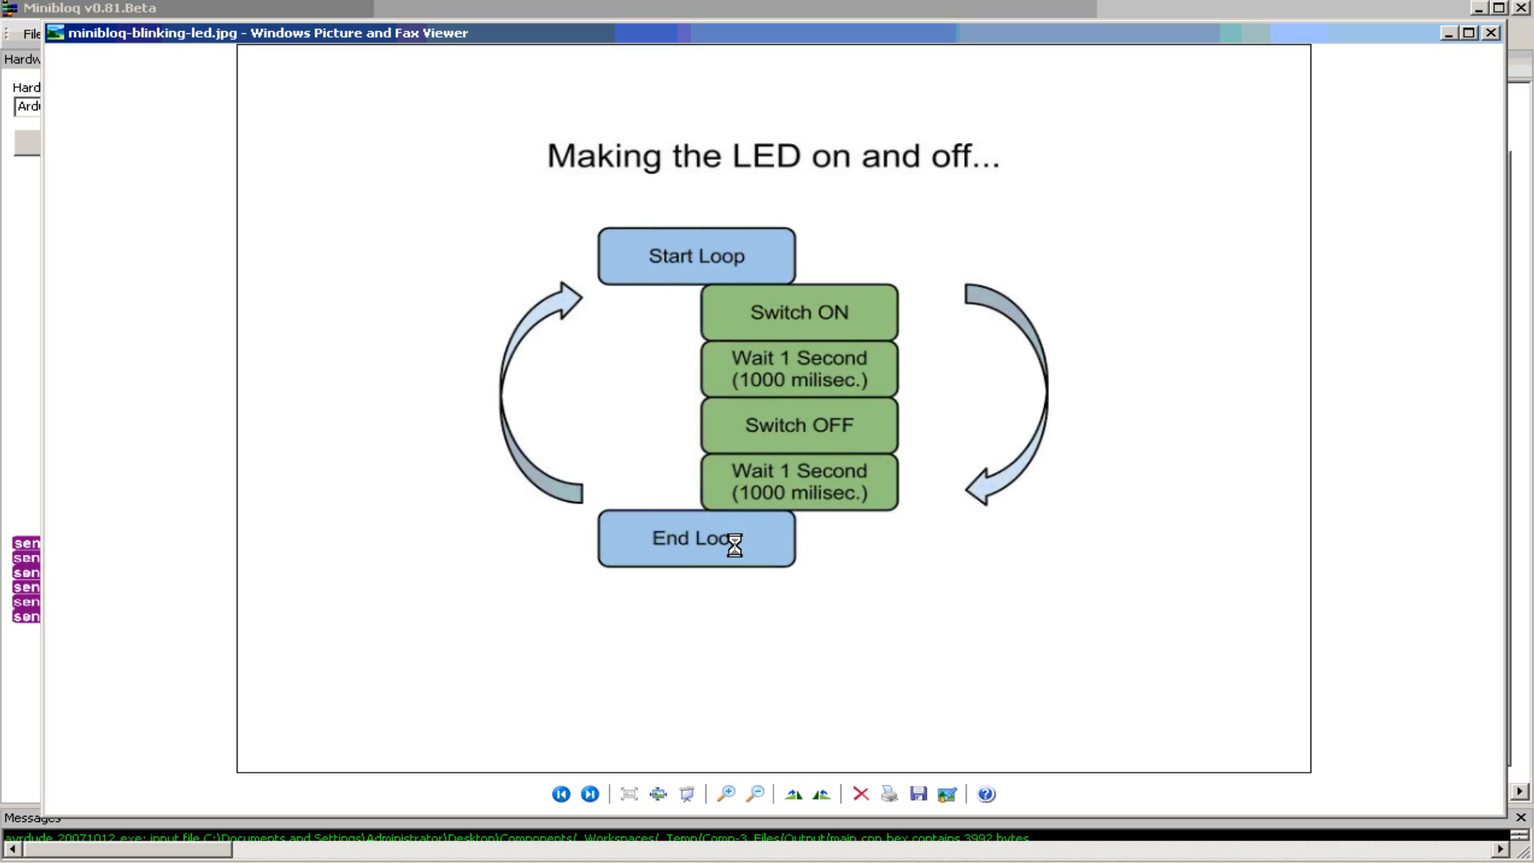
{"action": "mouse_move", "coordinate": [698, 521]}
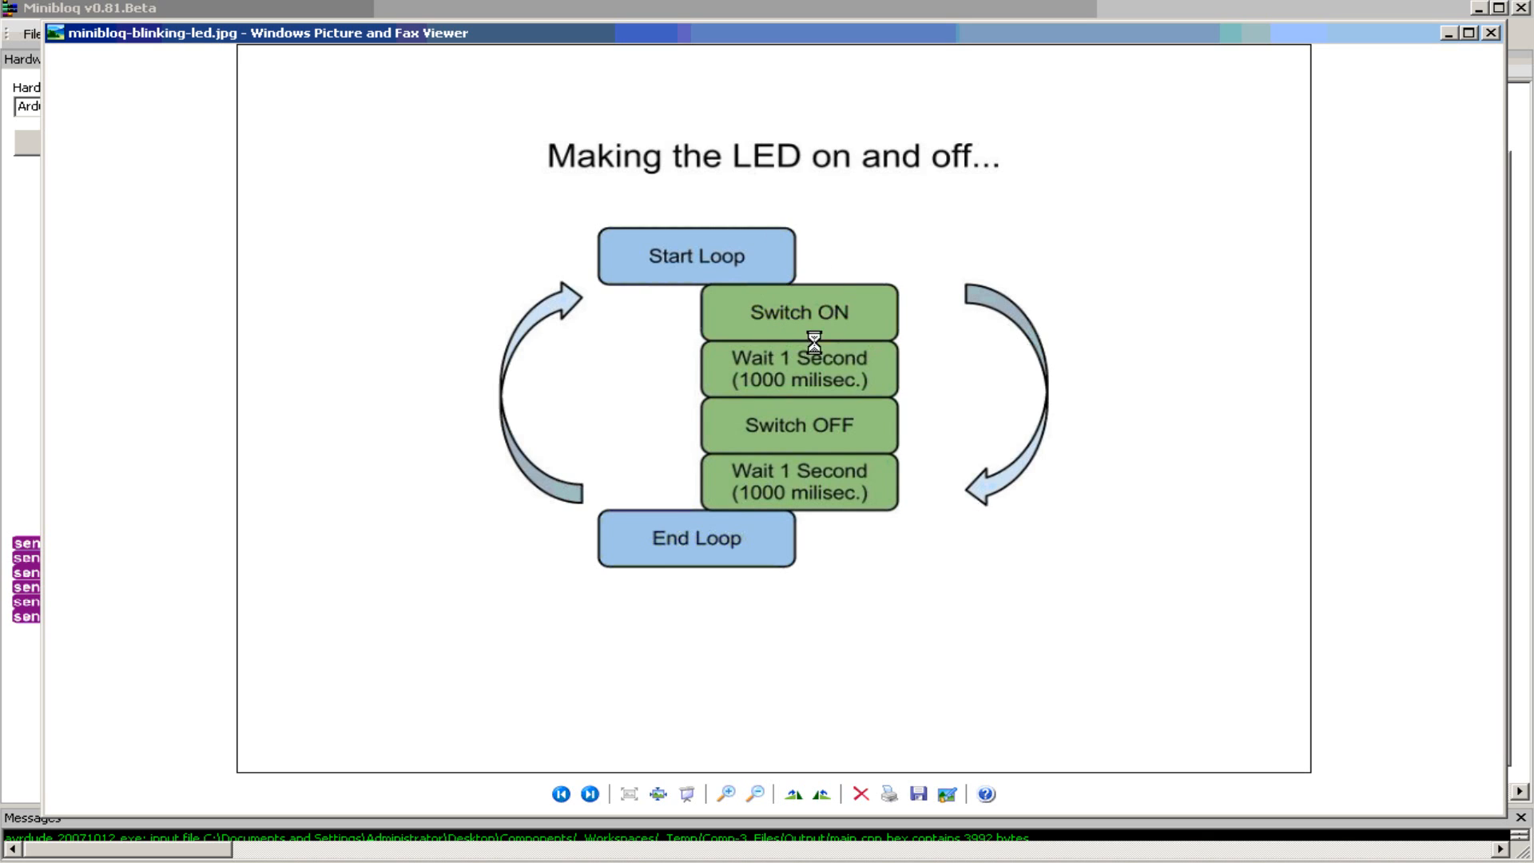
{"action": "mouse_move", "coordinate": [863, 372]}
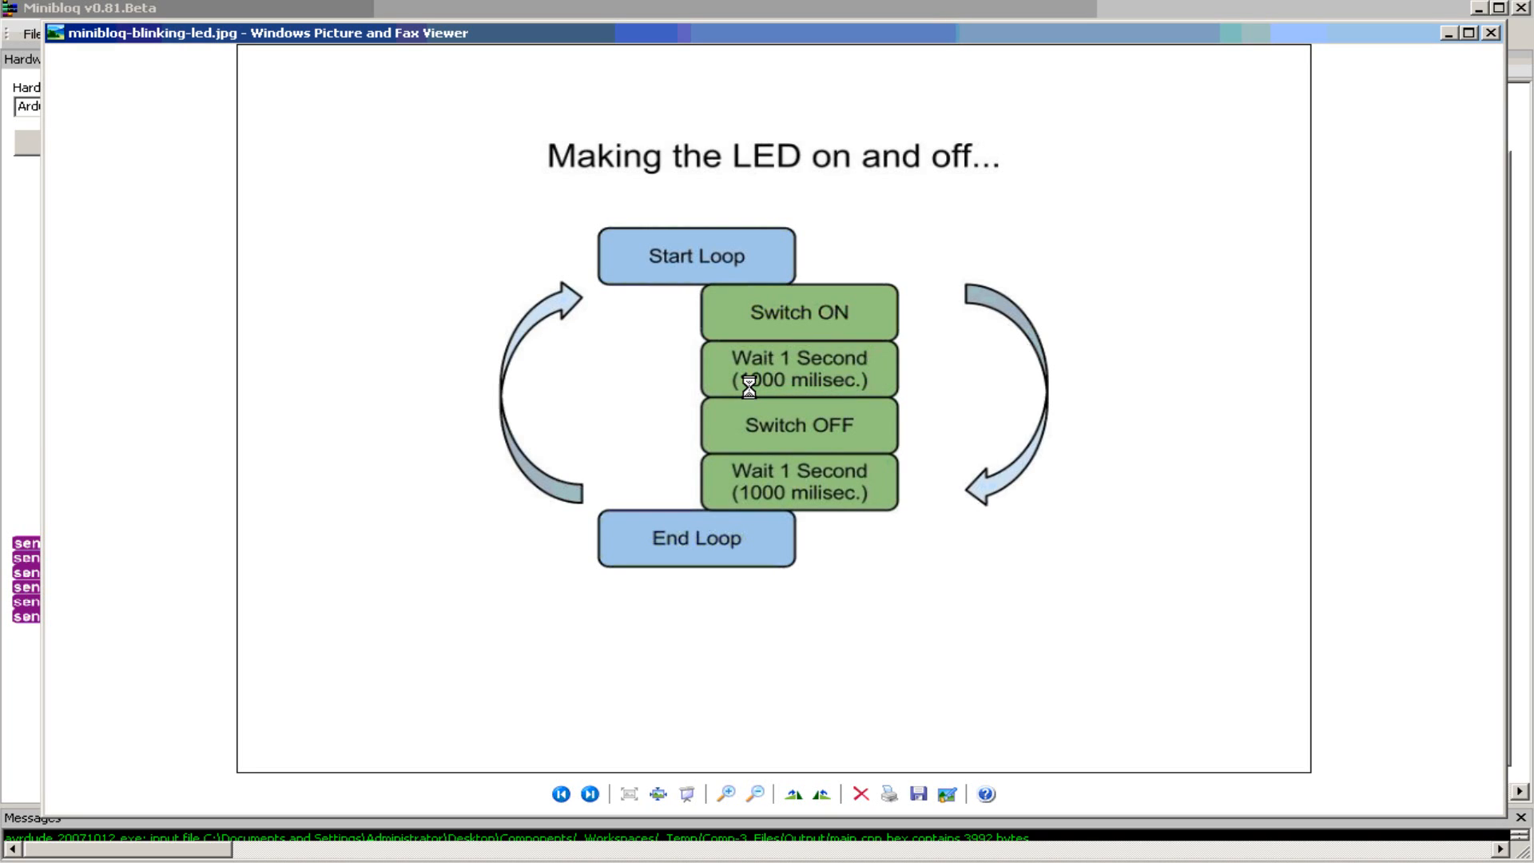
{"action": "mouse_move", "coordinate": [836, 432]}
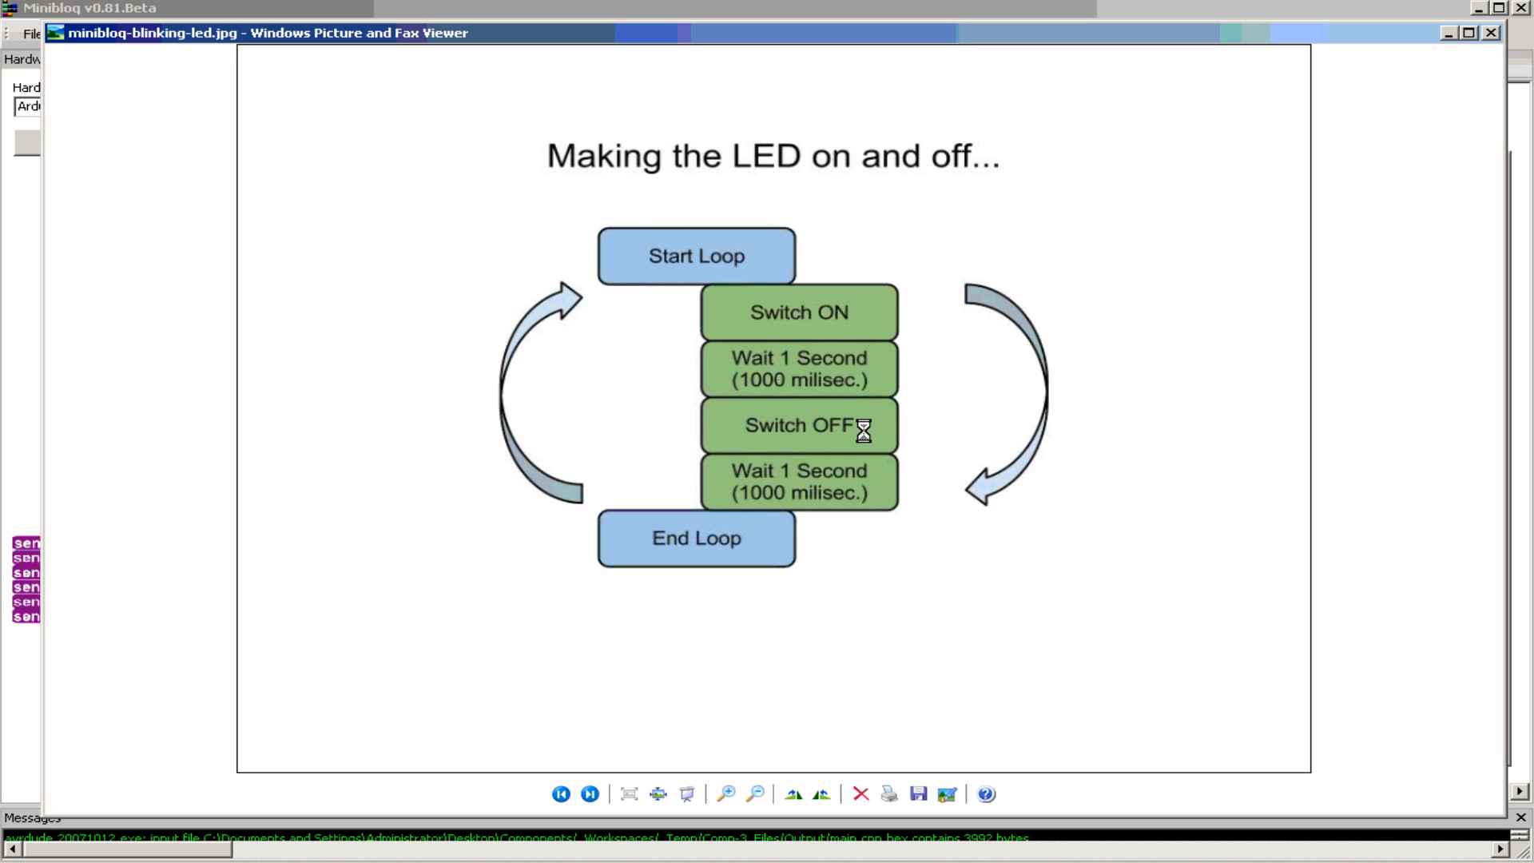
{"action": "mouse_move", "coordinate": [752, 485]}
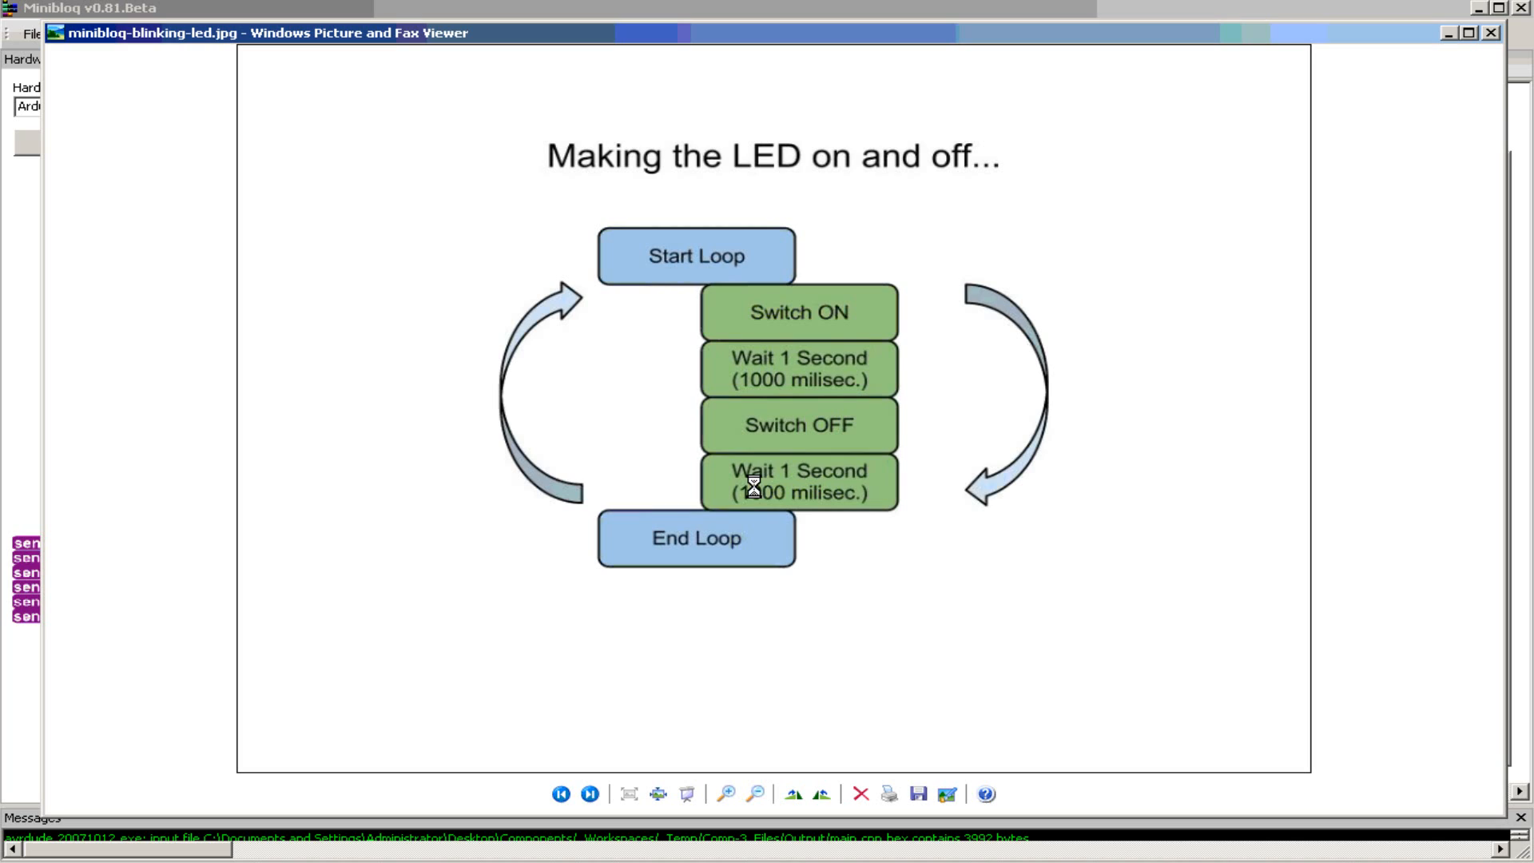
{"action": "mouse_move", "coordinate": [700, 487]}
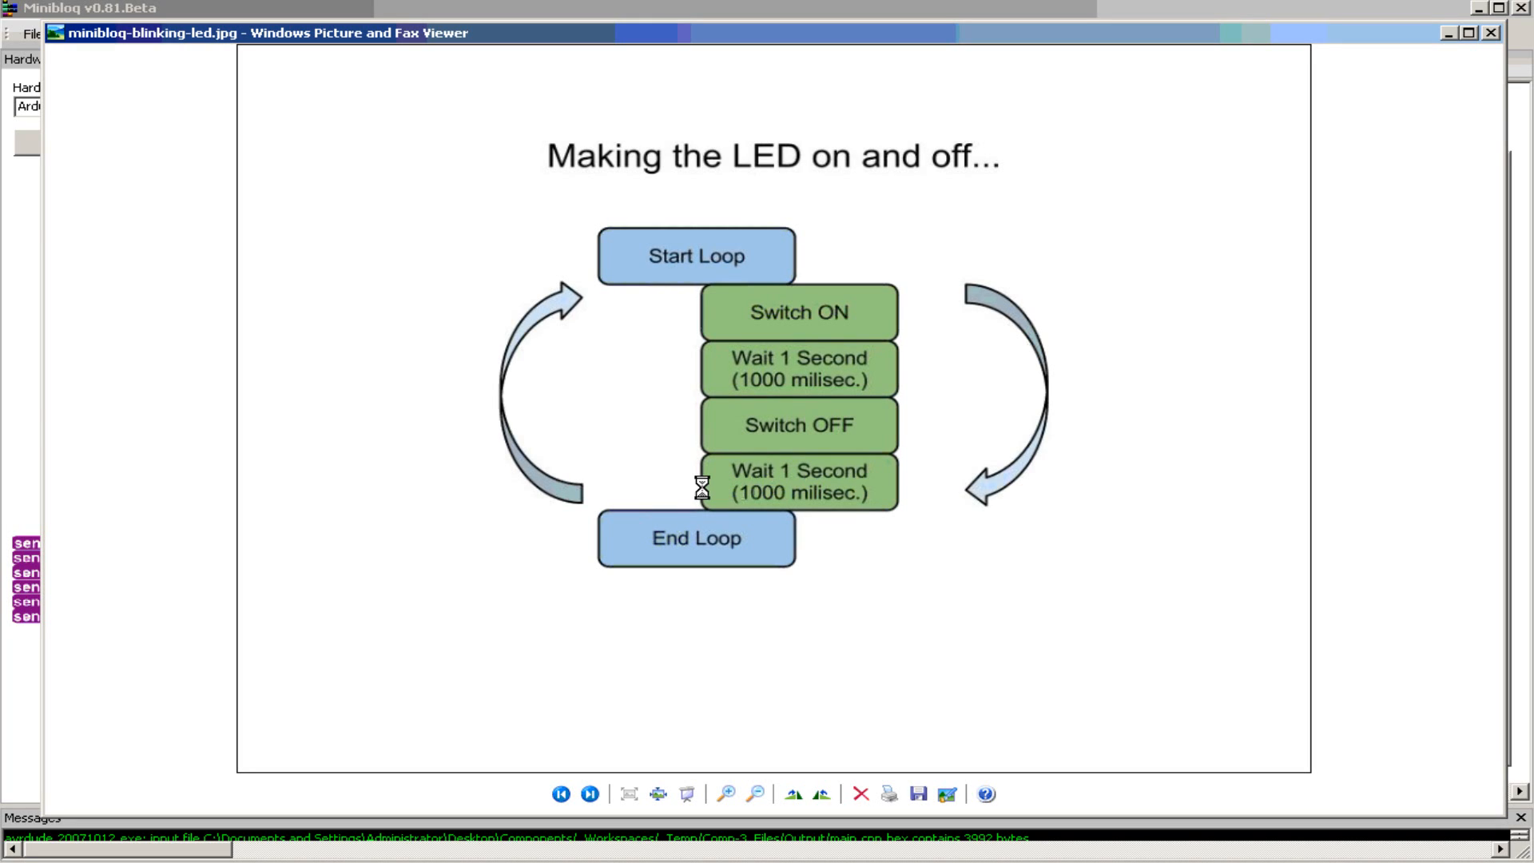
{"action": "mouse_move", "coordinate": [748, 312]}
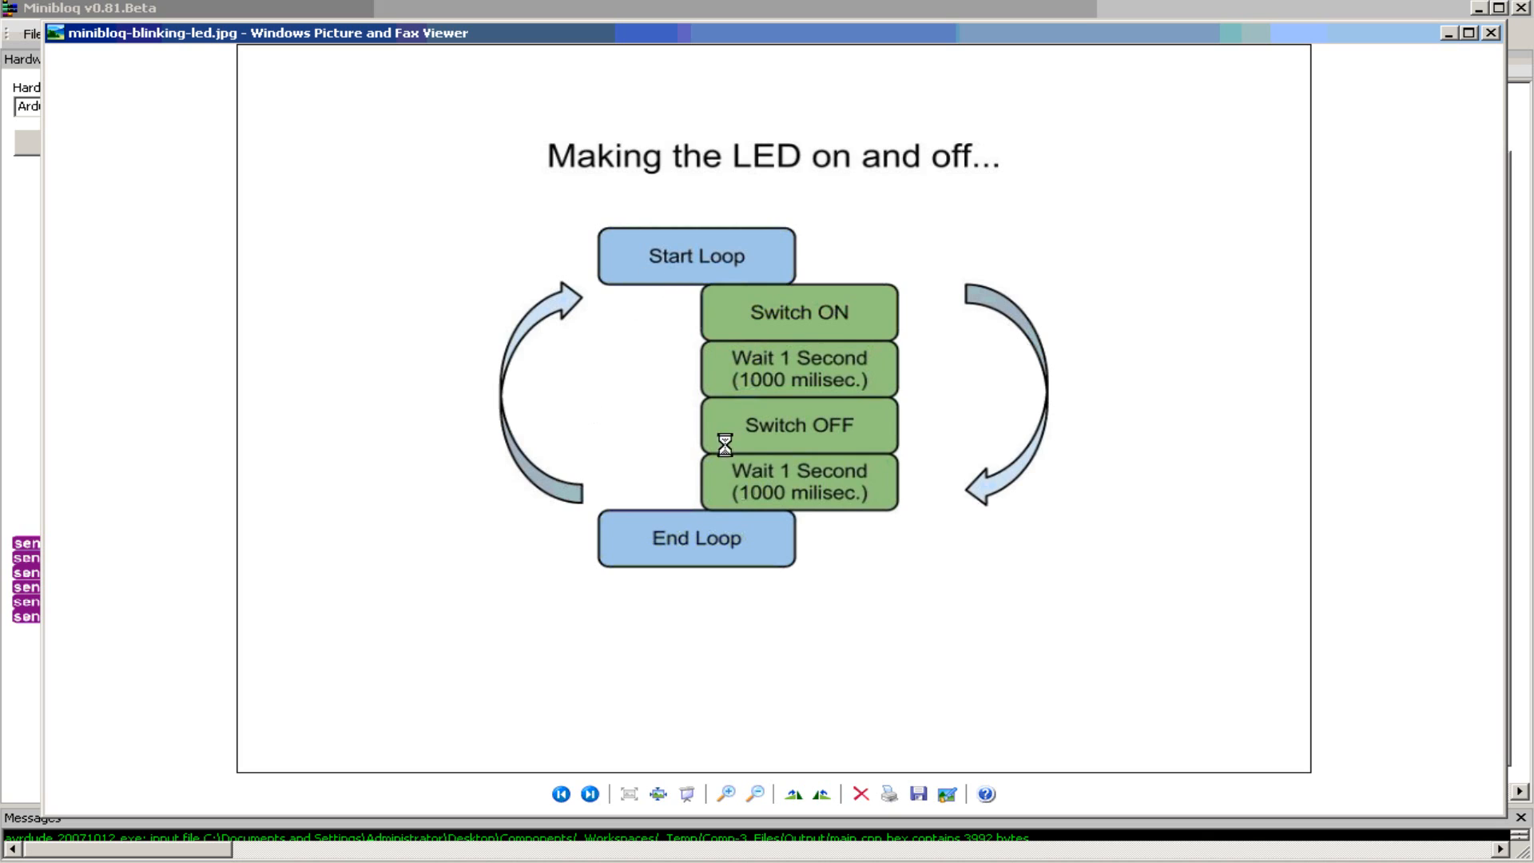
{"action": "mouse_move", "coordinate": [598, 430]}
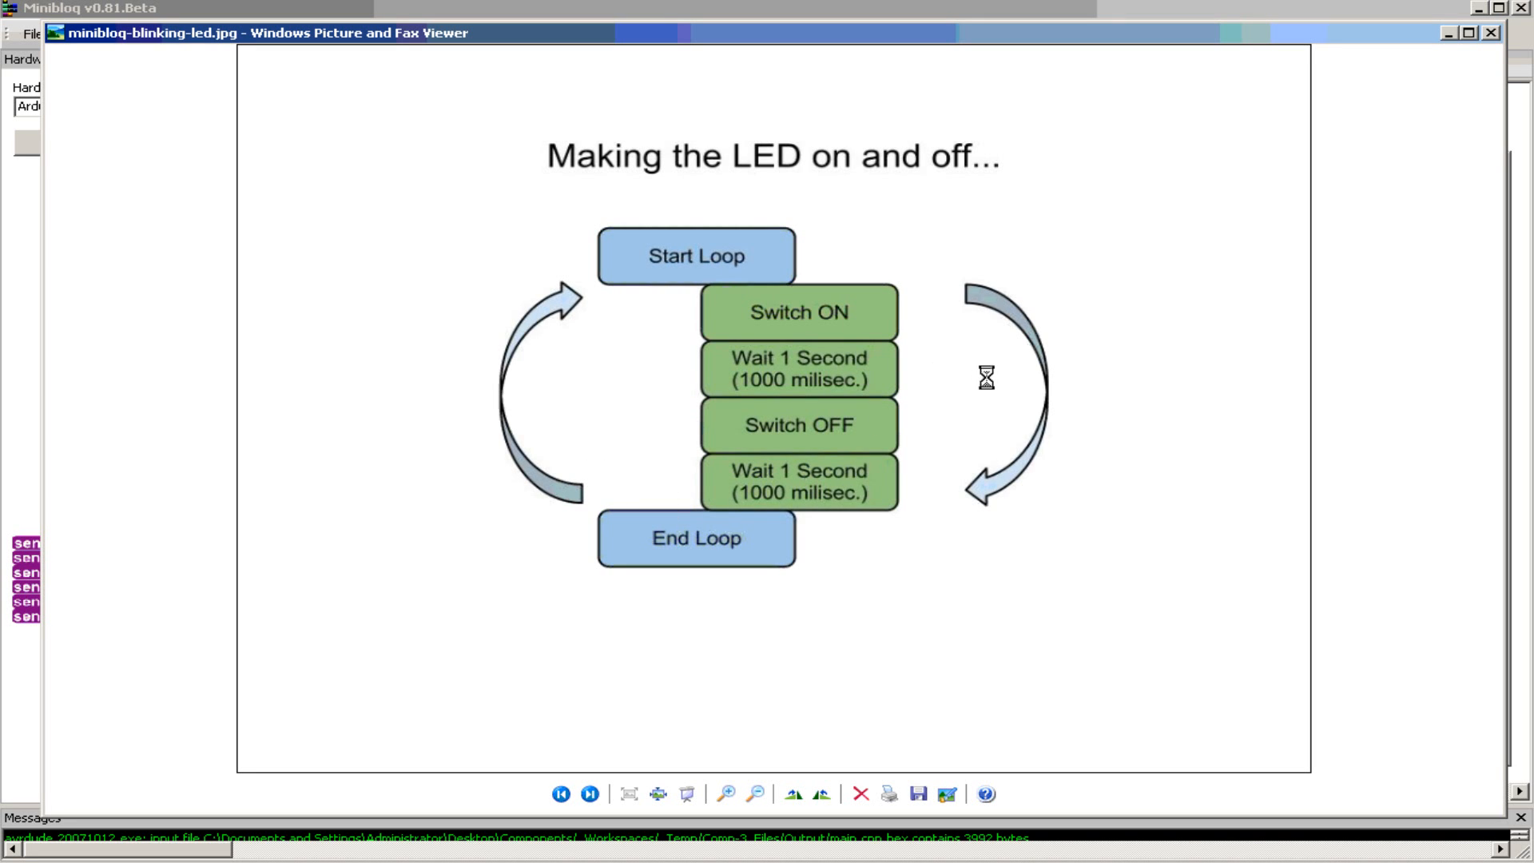
Add a while-loop block with its condition set to true so it repeats forever
{"action": "left_click", "coordinate": [1490, 32]}
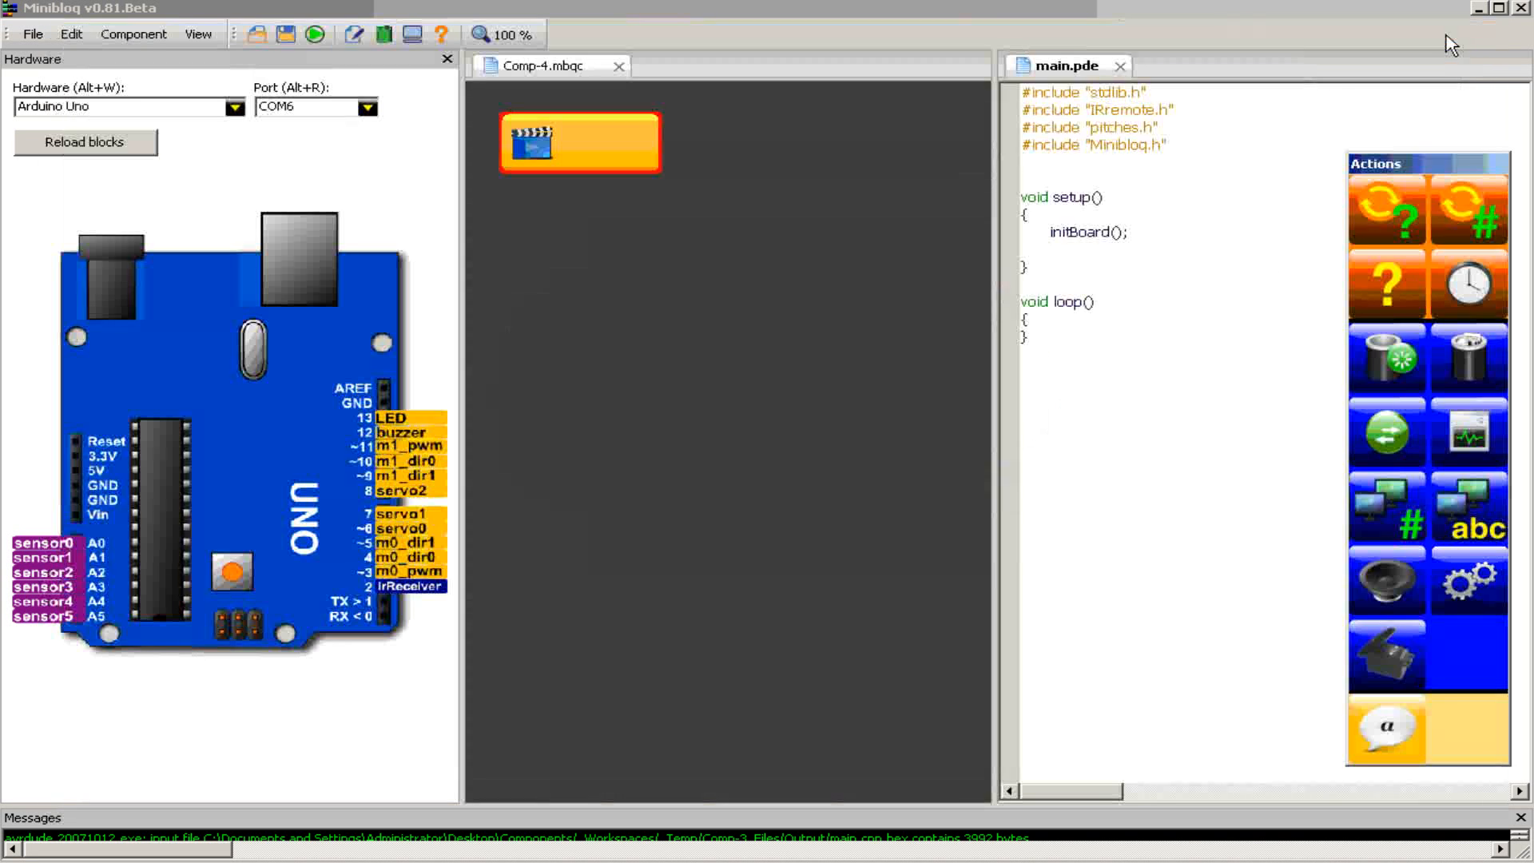
{"action": "mouse_move", "coordinate": [795, 355]}
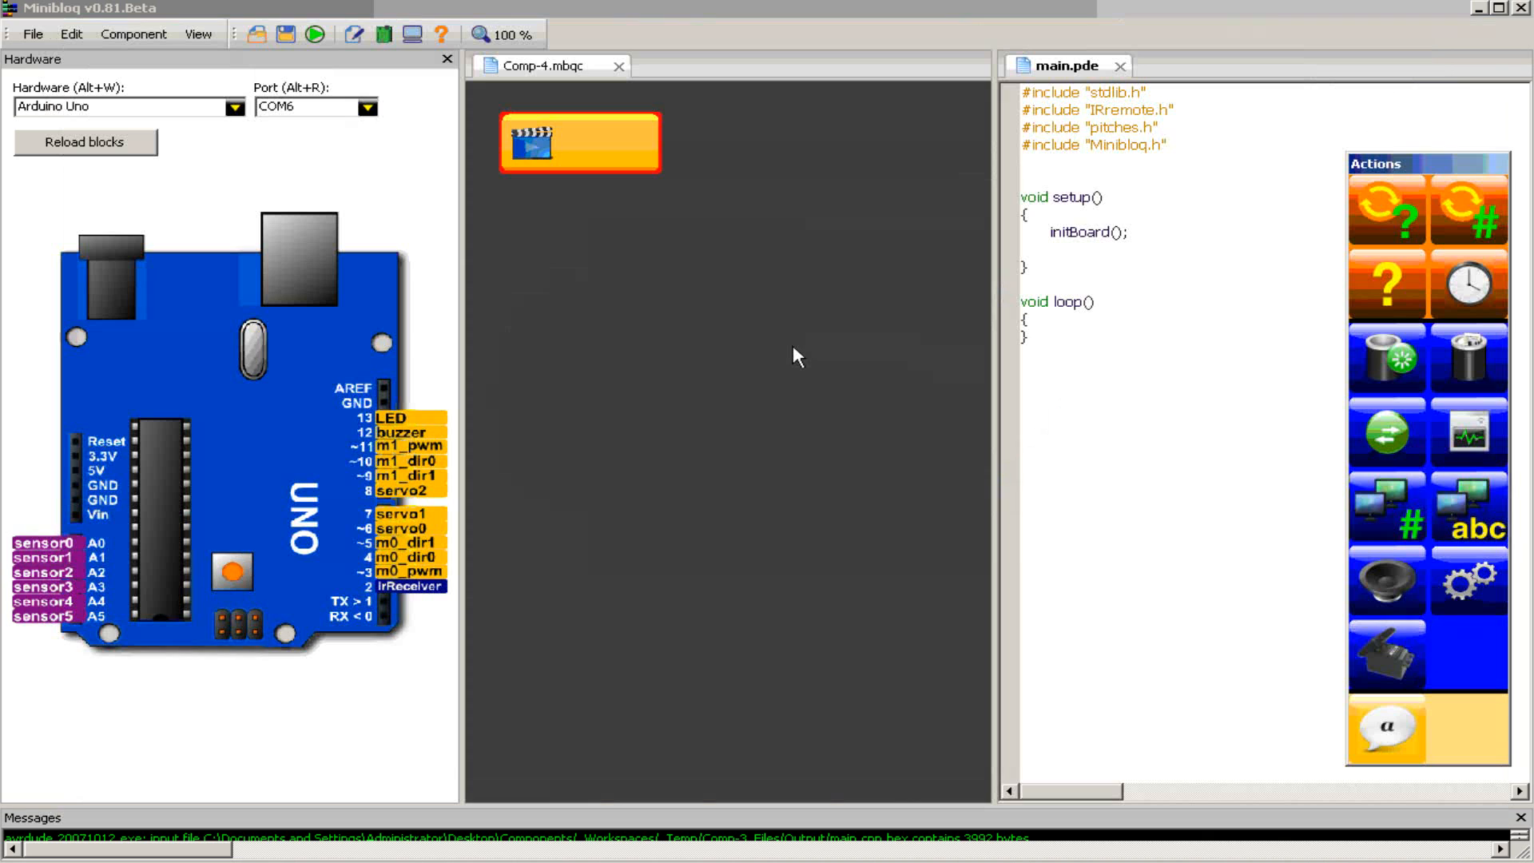
{"action": "mouse_move", "coordinate": [1380, 254]}
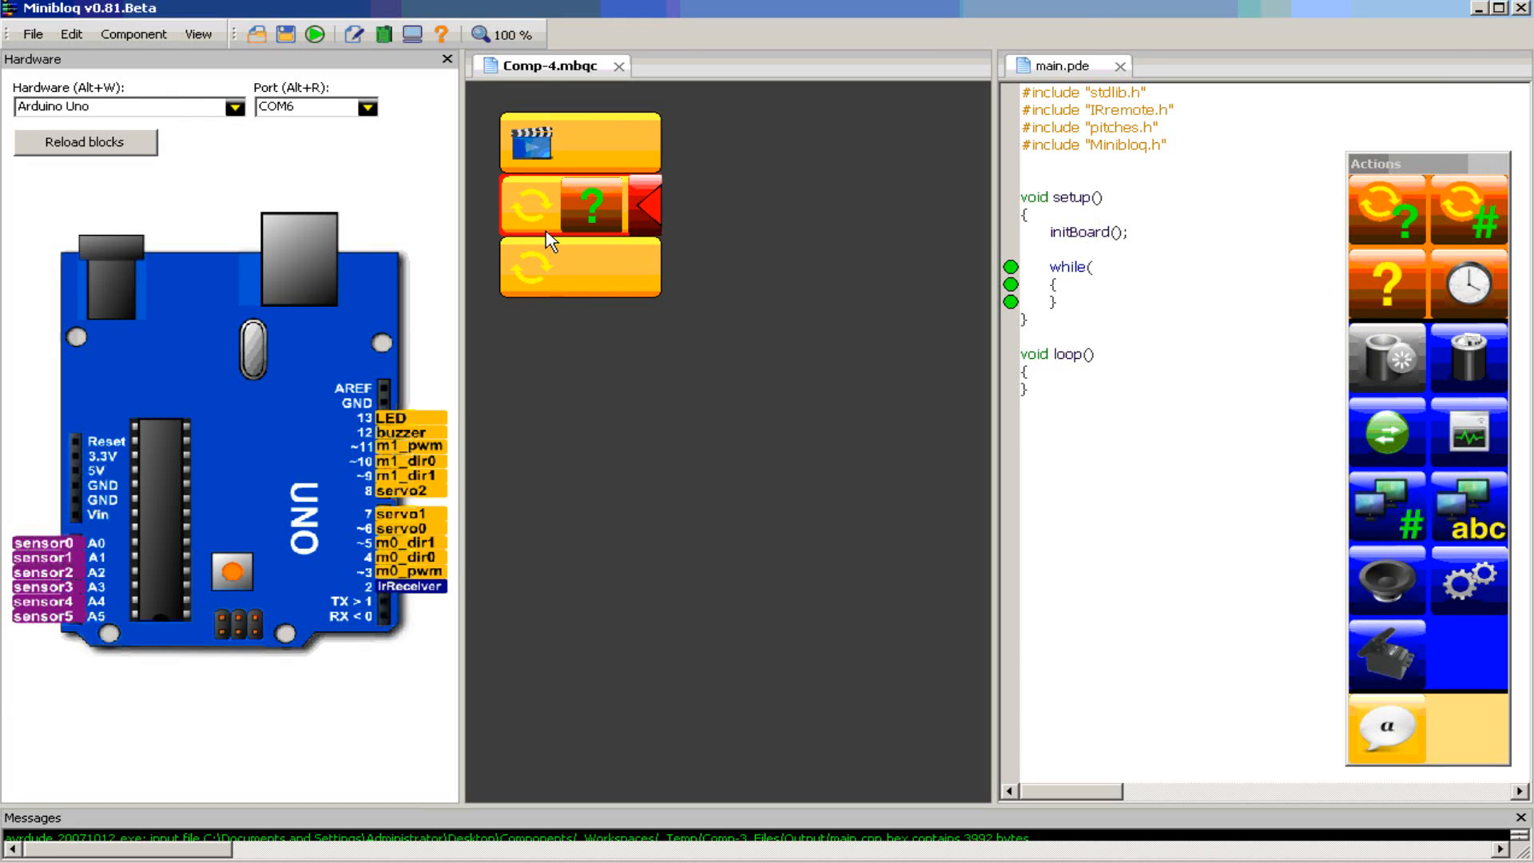
{"action": "mouse_move", "coordinate": [582, 310]}
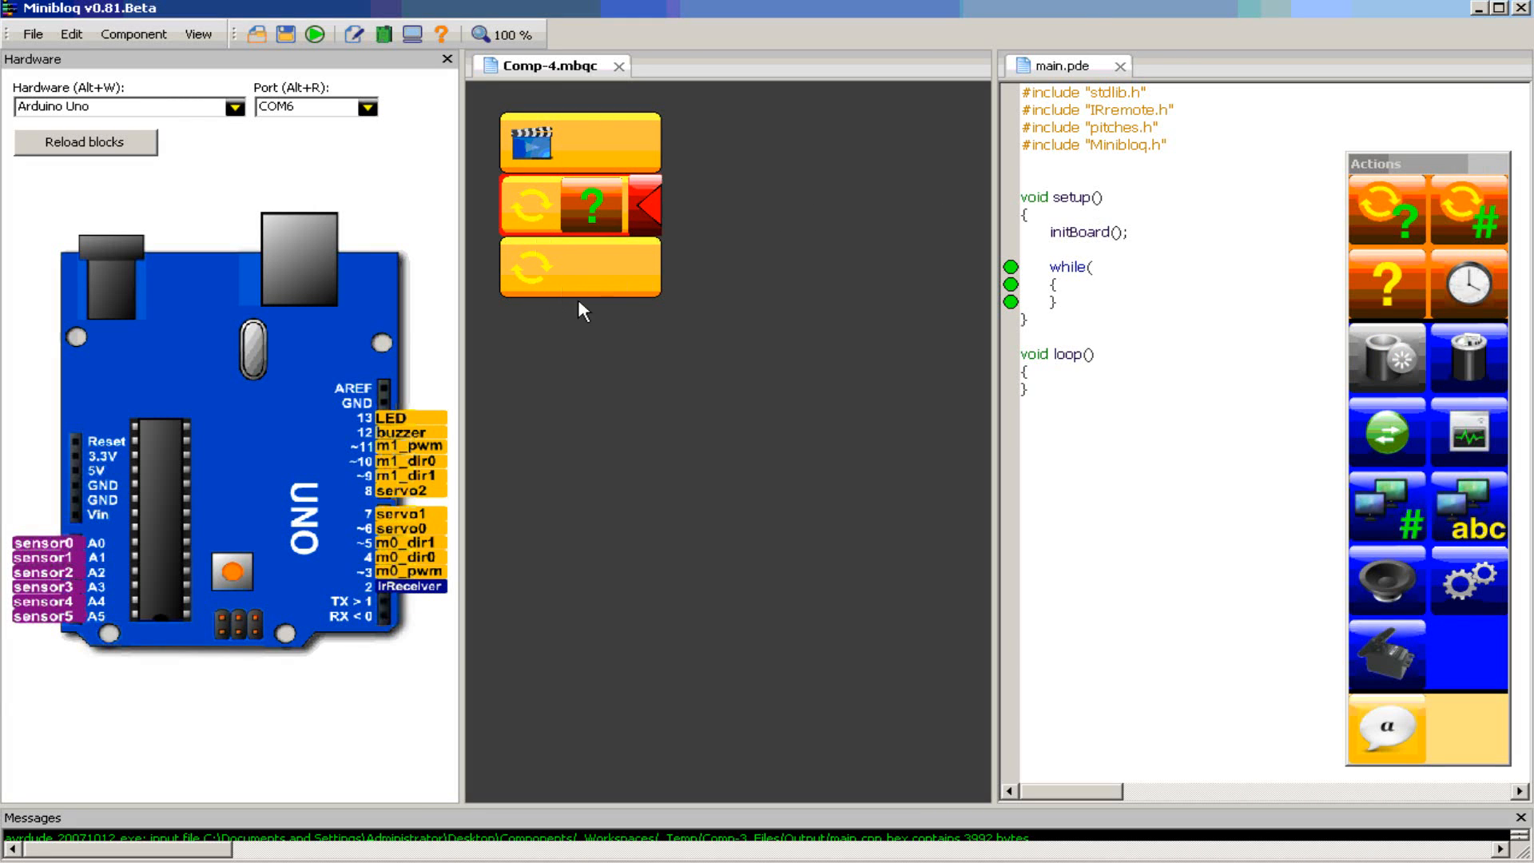
{"action": "left_click", "coordinate": [640, 205]}
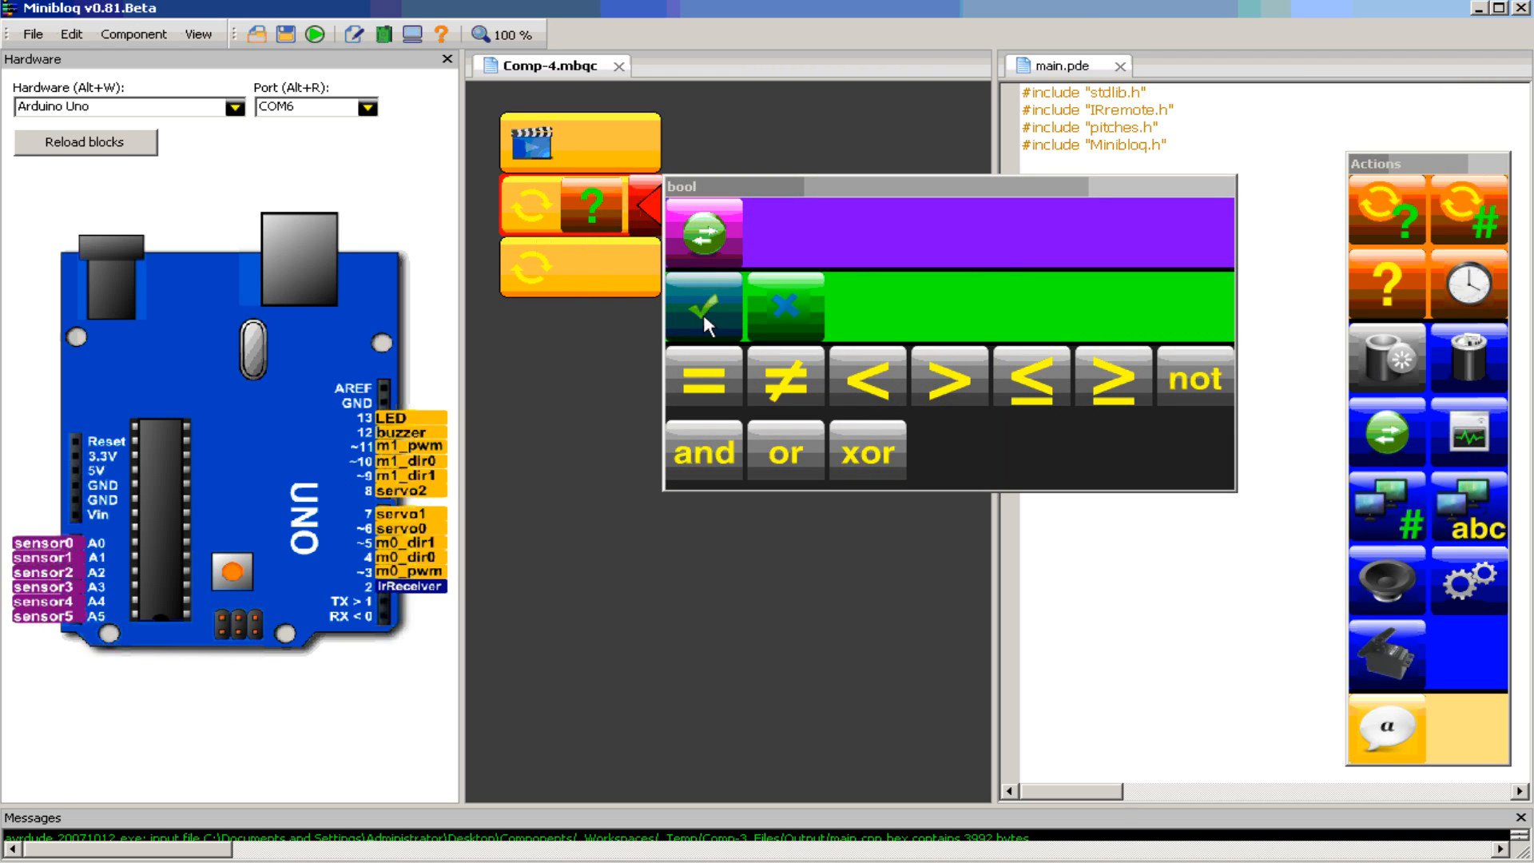
{"action": "mouse_move", "coordinate": [706, 315]}
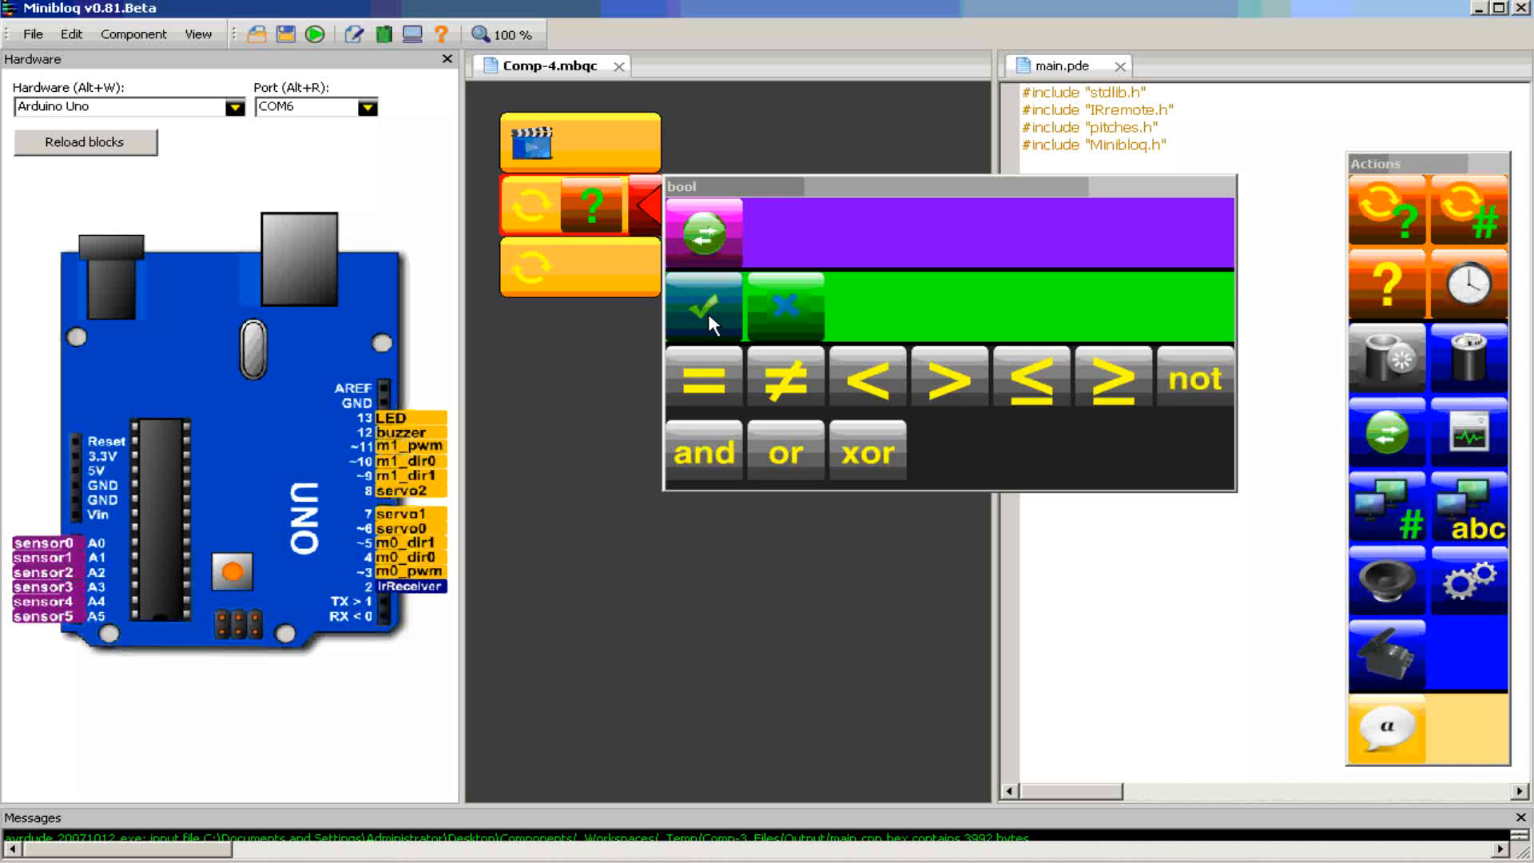
{"action": "left_click", "coordinate": [704, 305]}
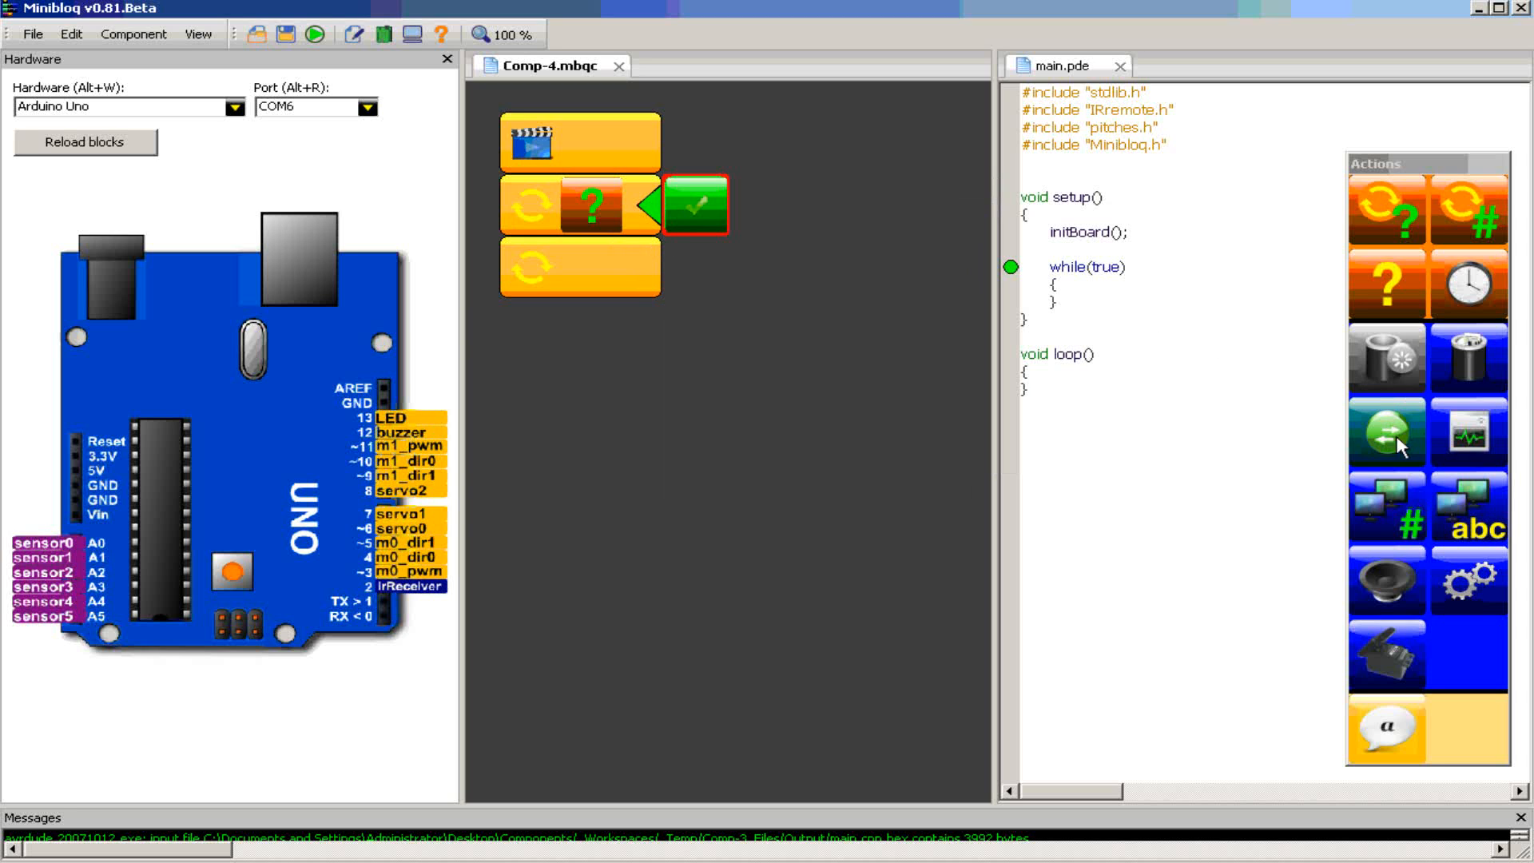
Add a DigitalWrite setting D13_LED true, followed by a 1000 ms delay
{"action": "left_click", "coordinate": [1384, 431]}
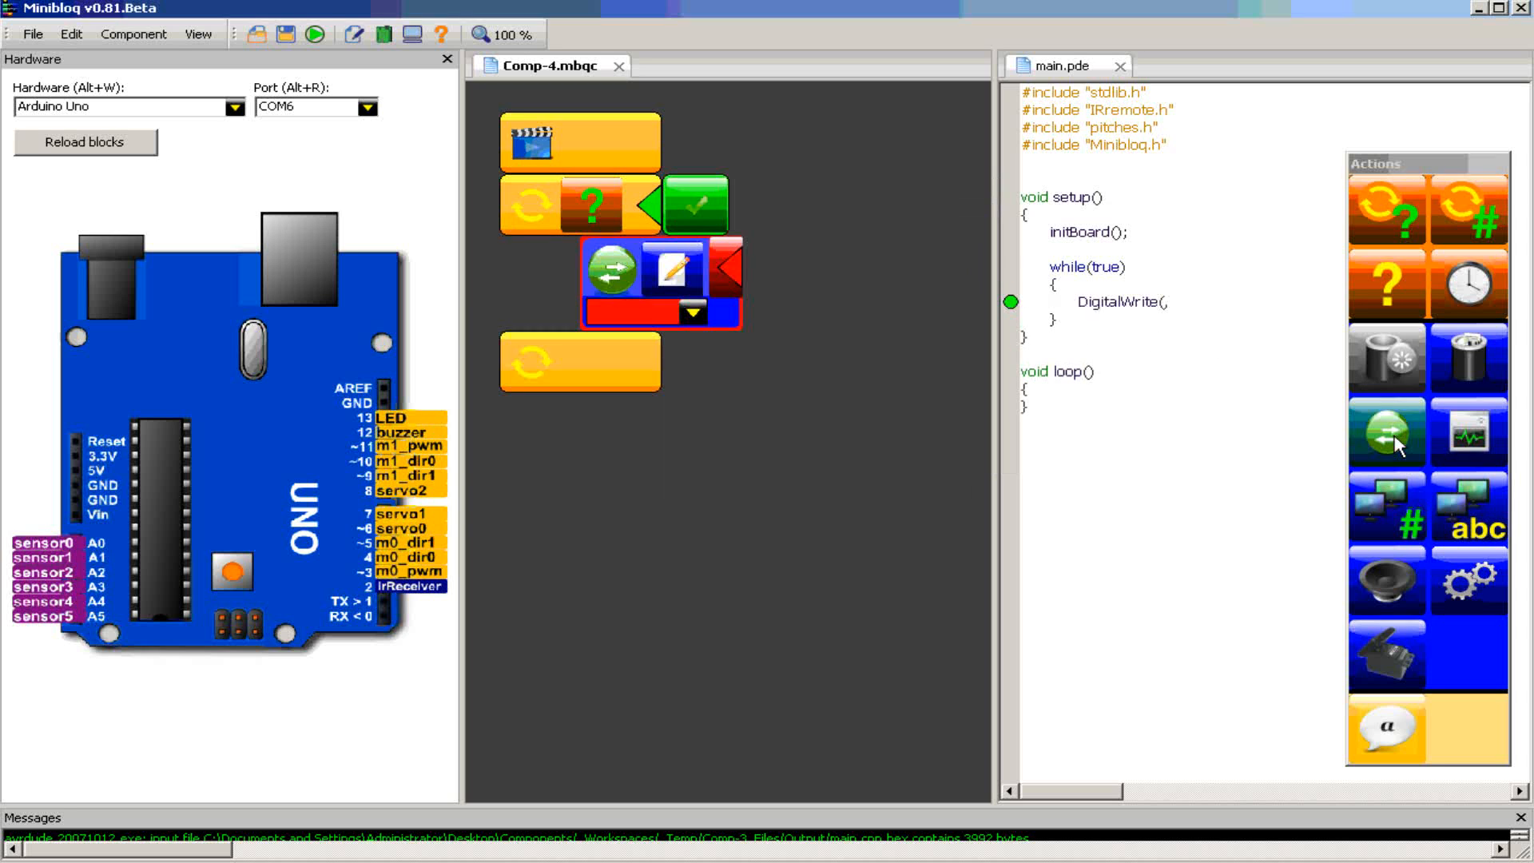
{"action": "left_click", "coordinate": [692, 311]}
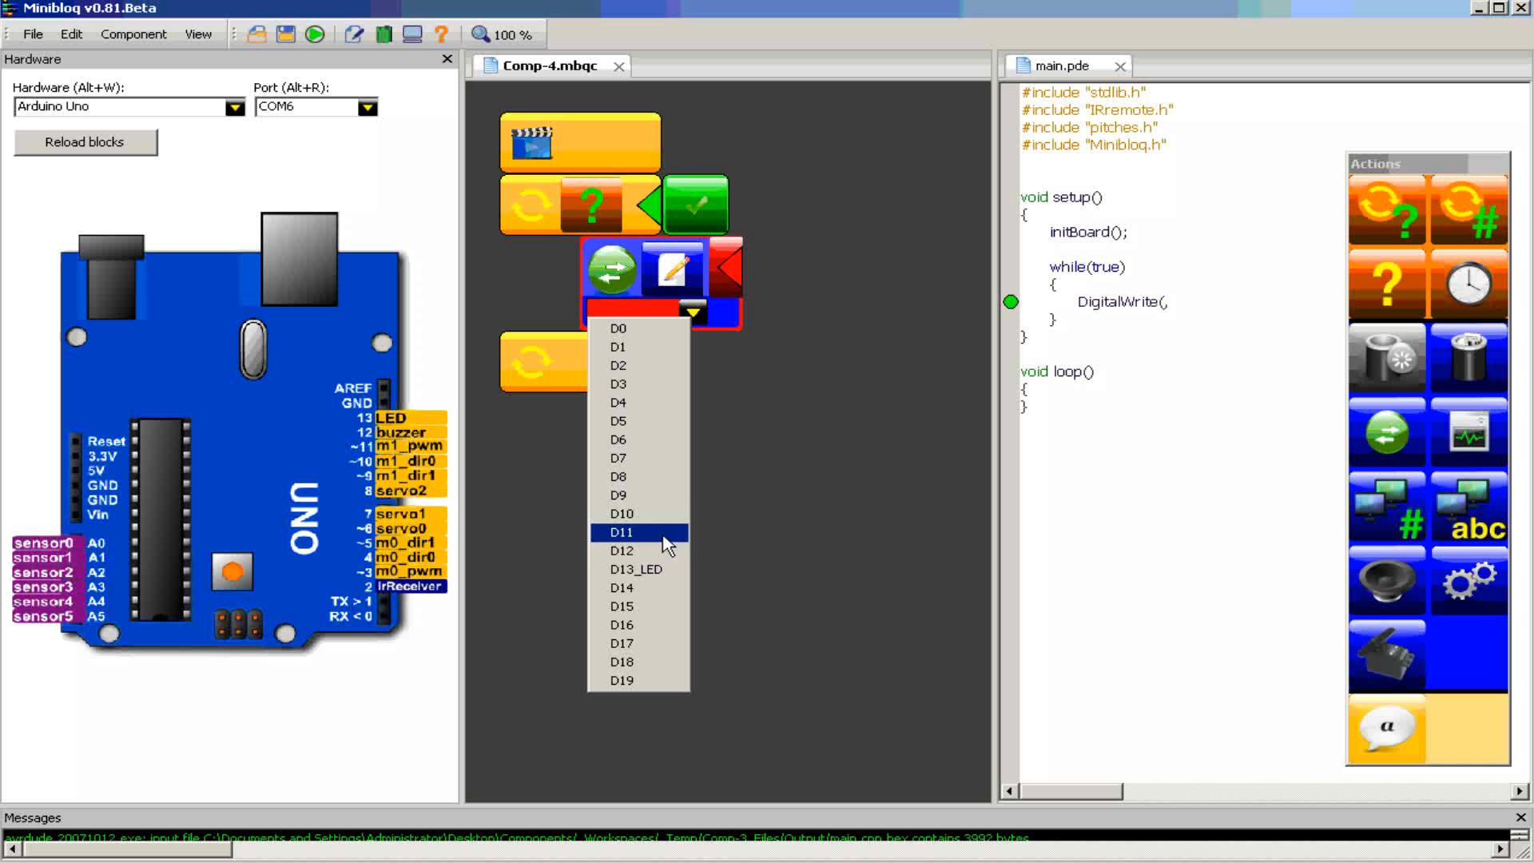
{"action": "left_click", "coordinate": [635, 569]}
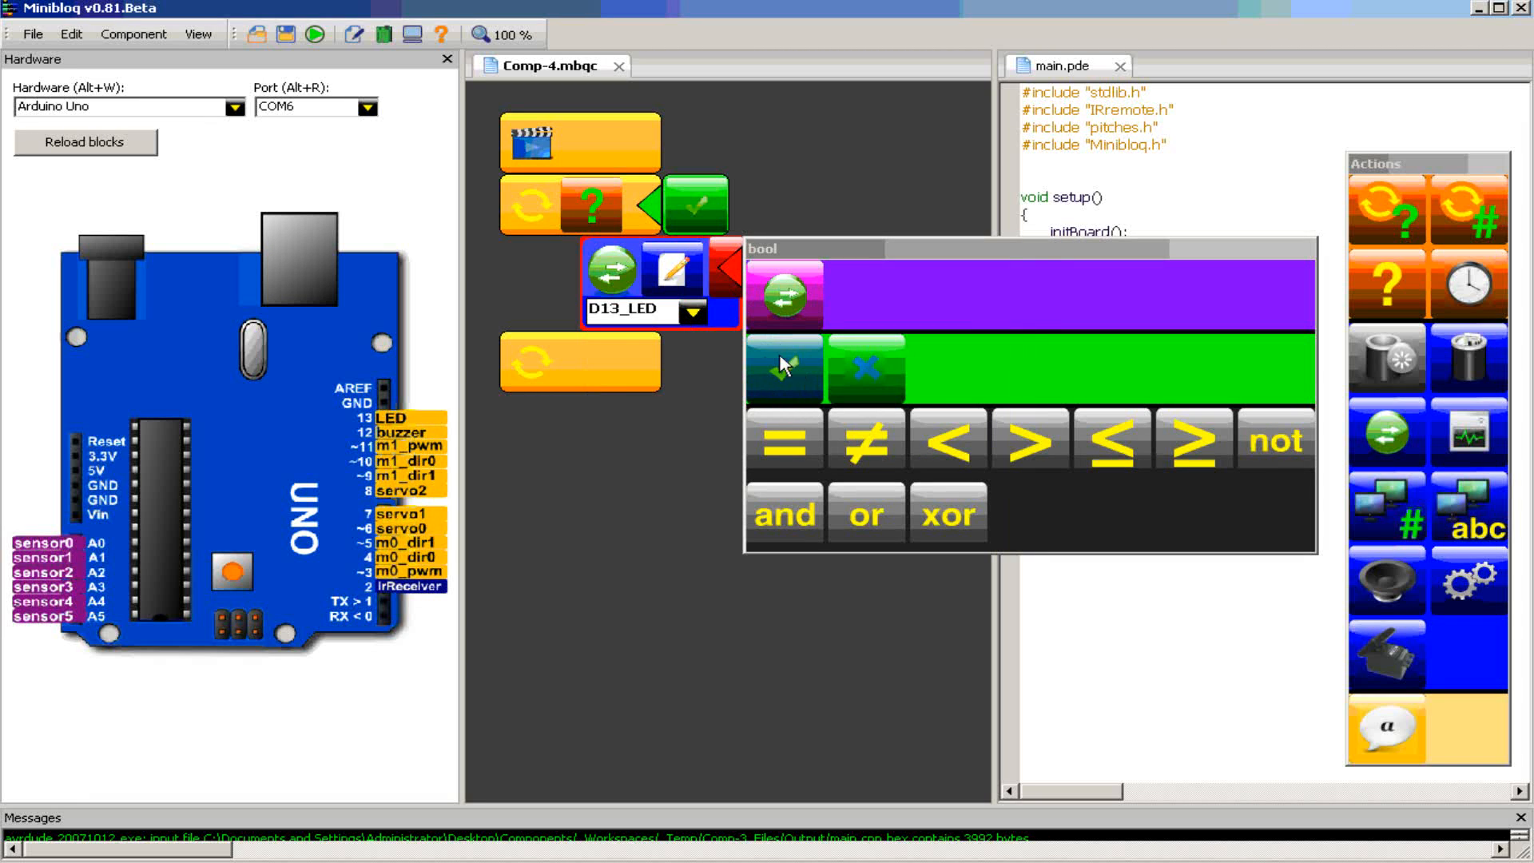
{"action": "left_click", "coordinate": [783, 369]}
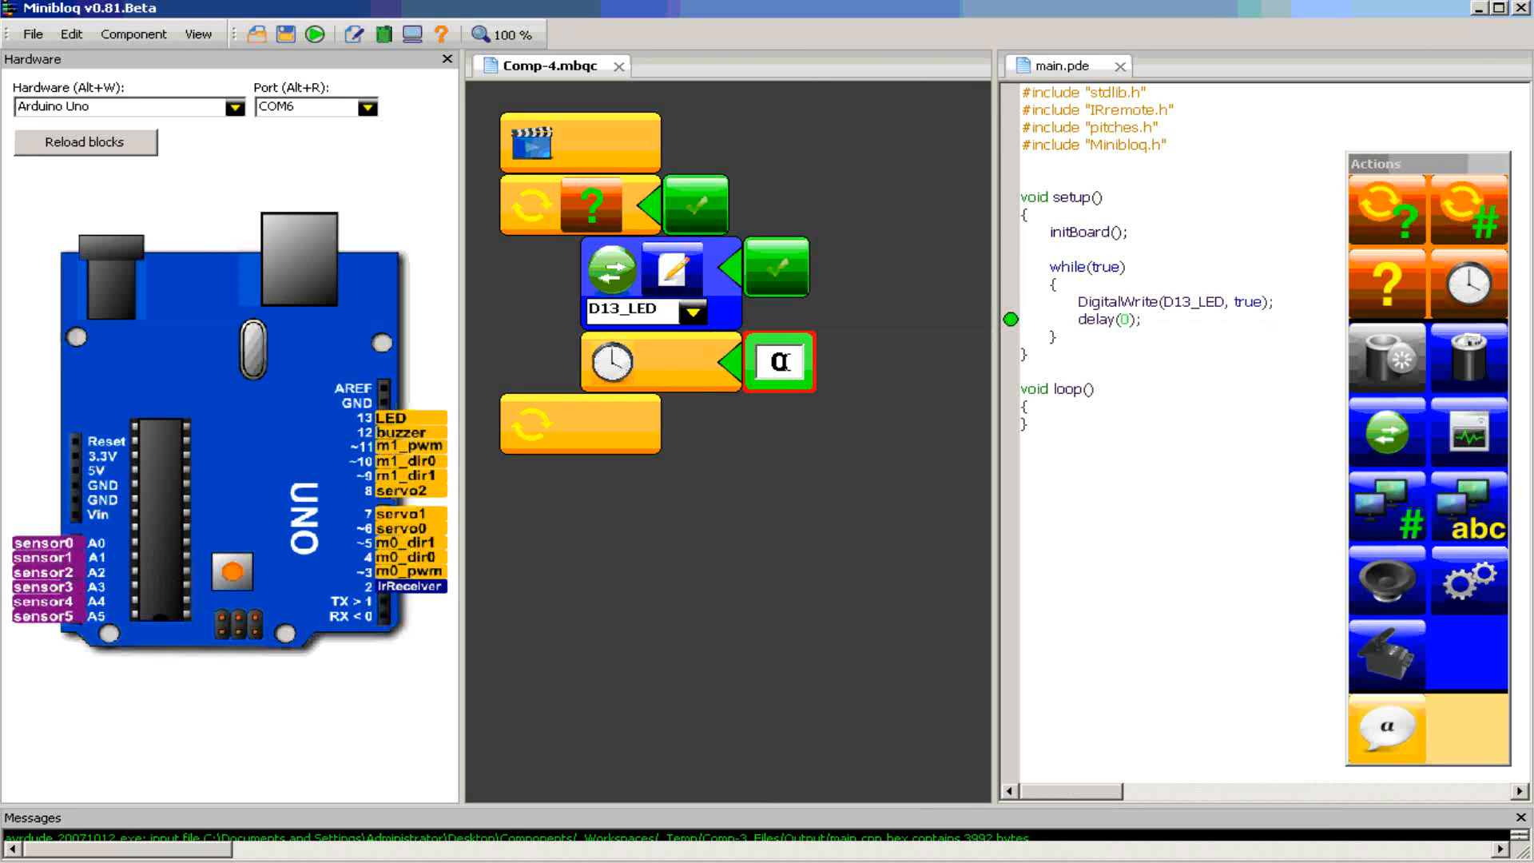
{"action": "type", "text": "1000"}
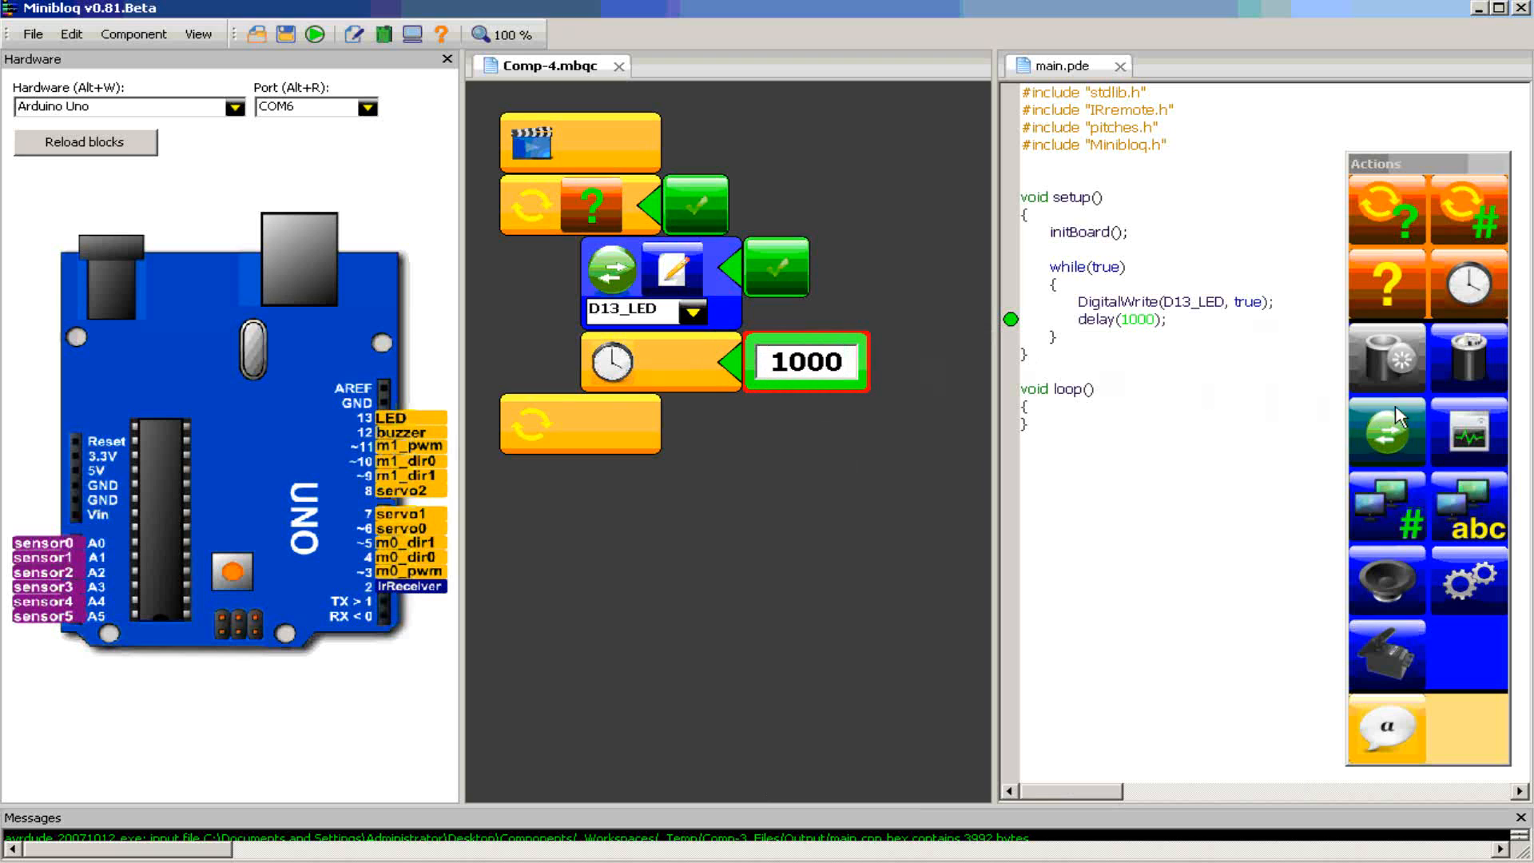
Add a second DigitalWrite setting D13_LED false after the delay
{"action": "left_click", "coordinate": [1384, 432]}
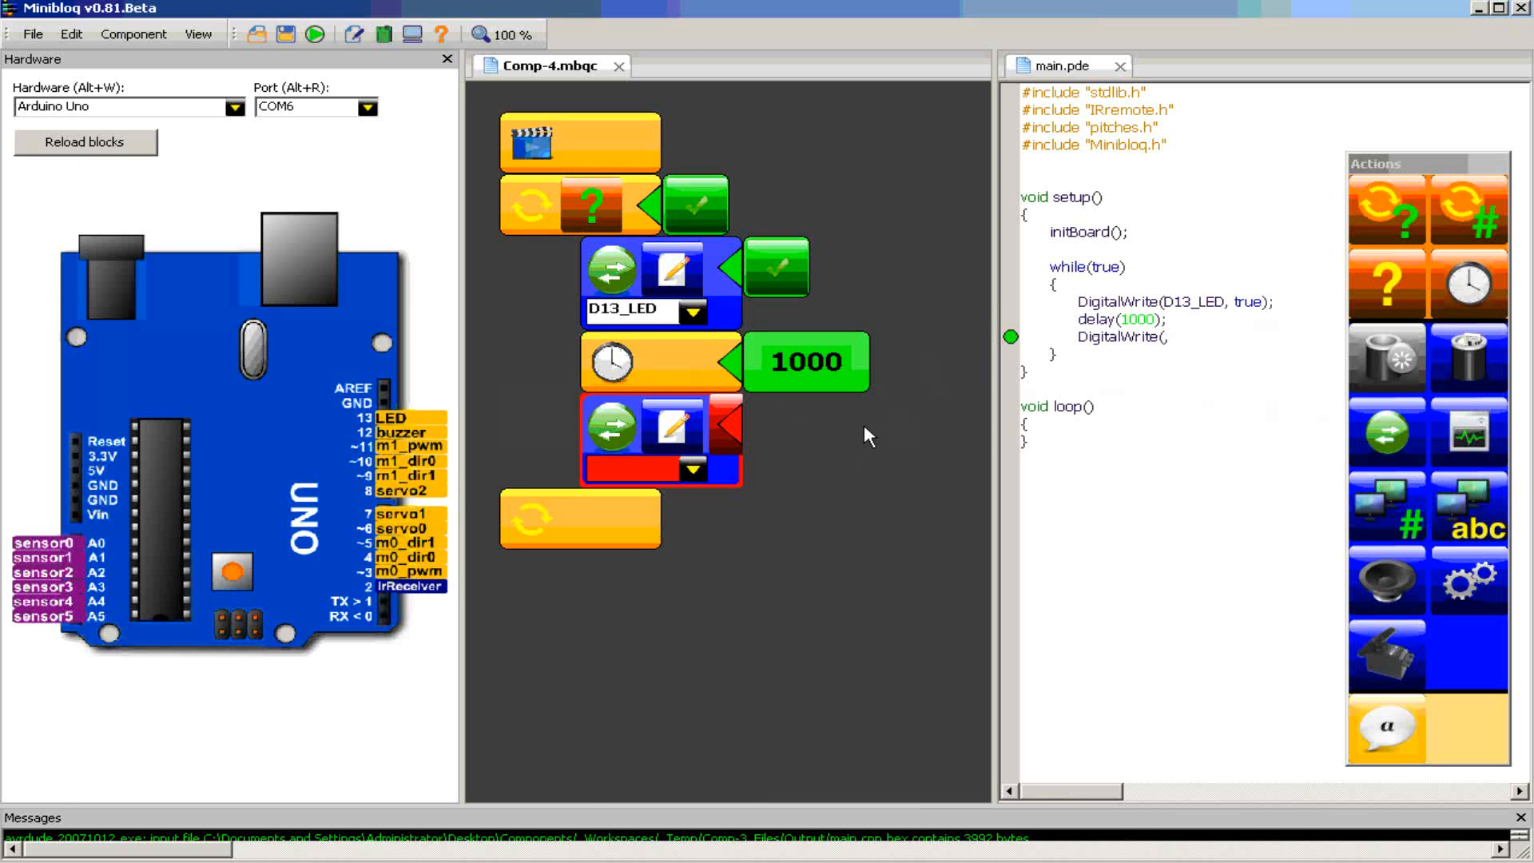
{"action": "left_click", "coordinate": [692, 470]}
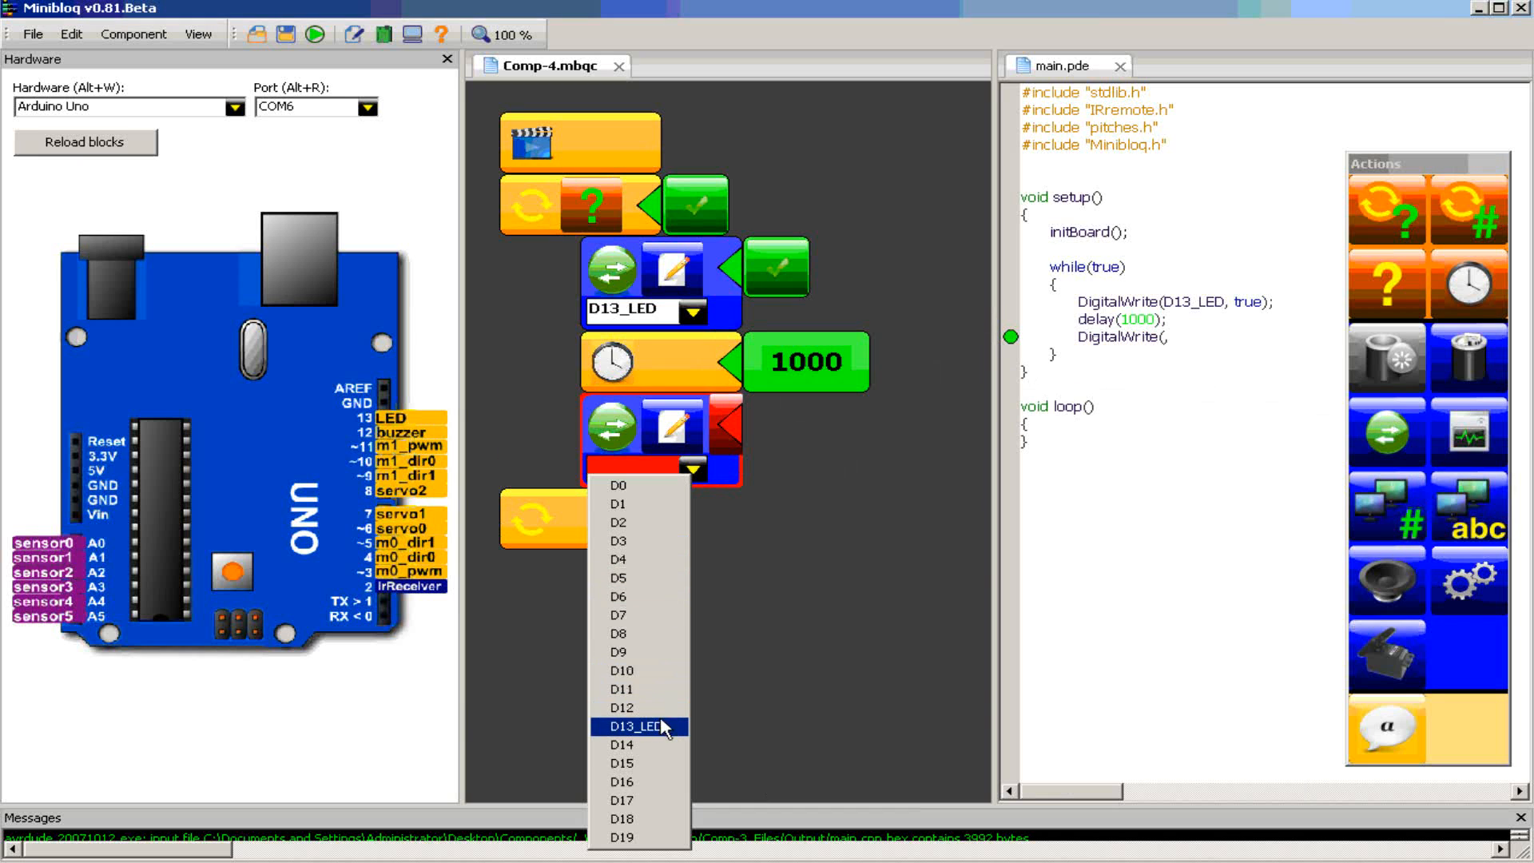
{"action": "left_click", "coordinate": [640, 726]}
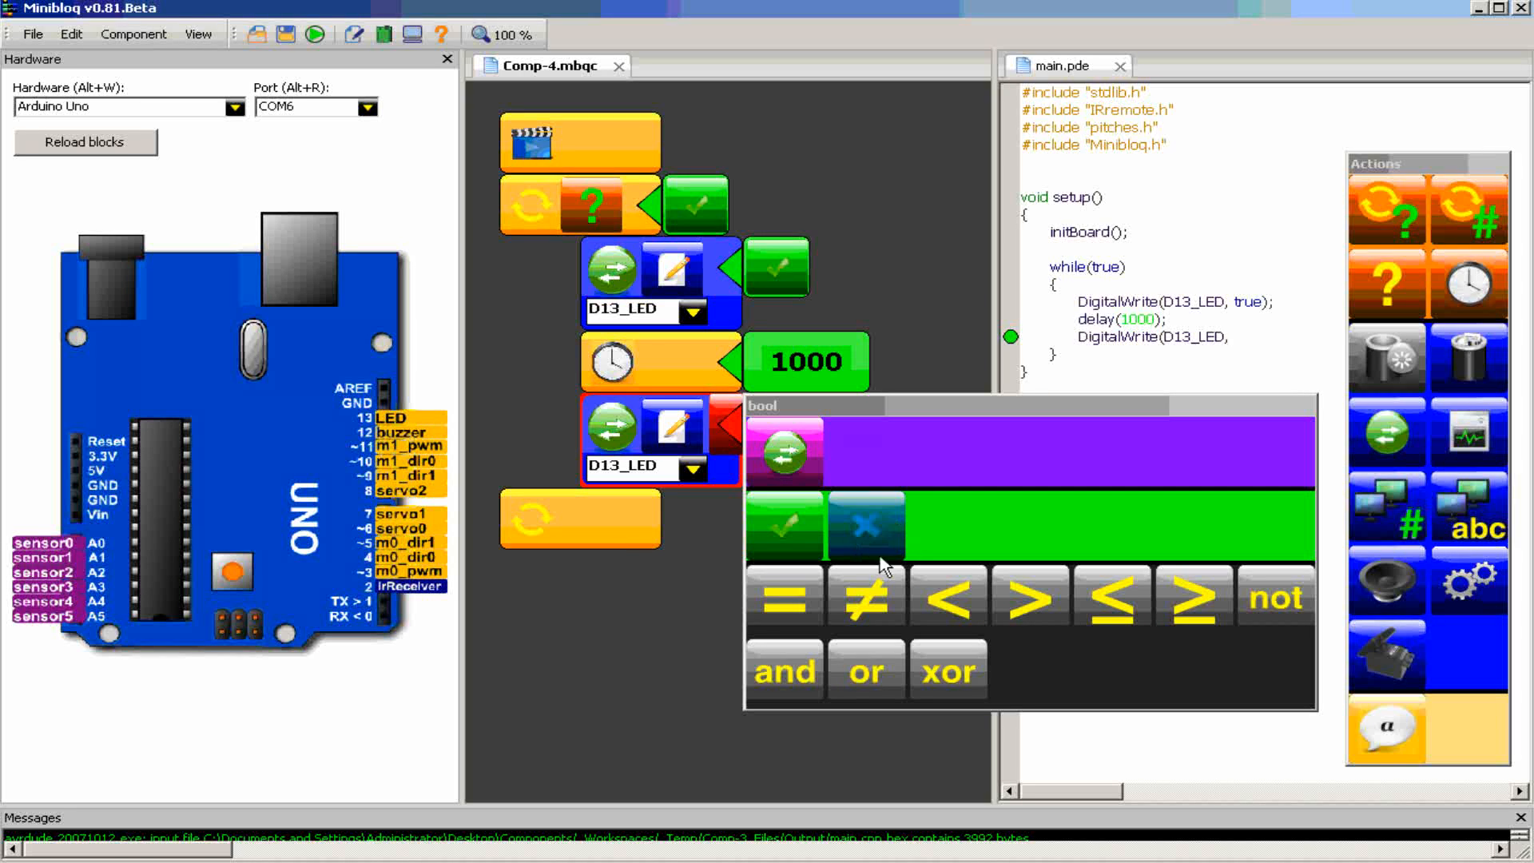
{"action": "left_click", "coordinate": [866, 526]}
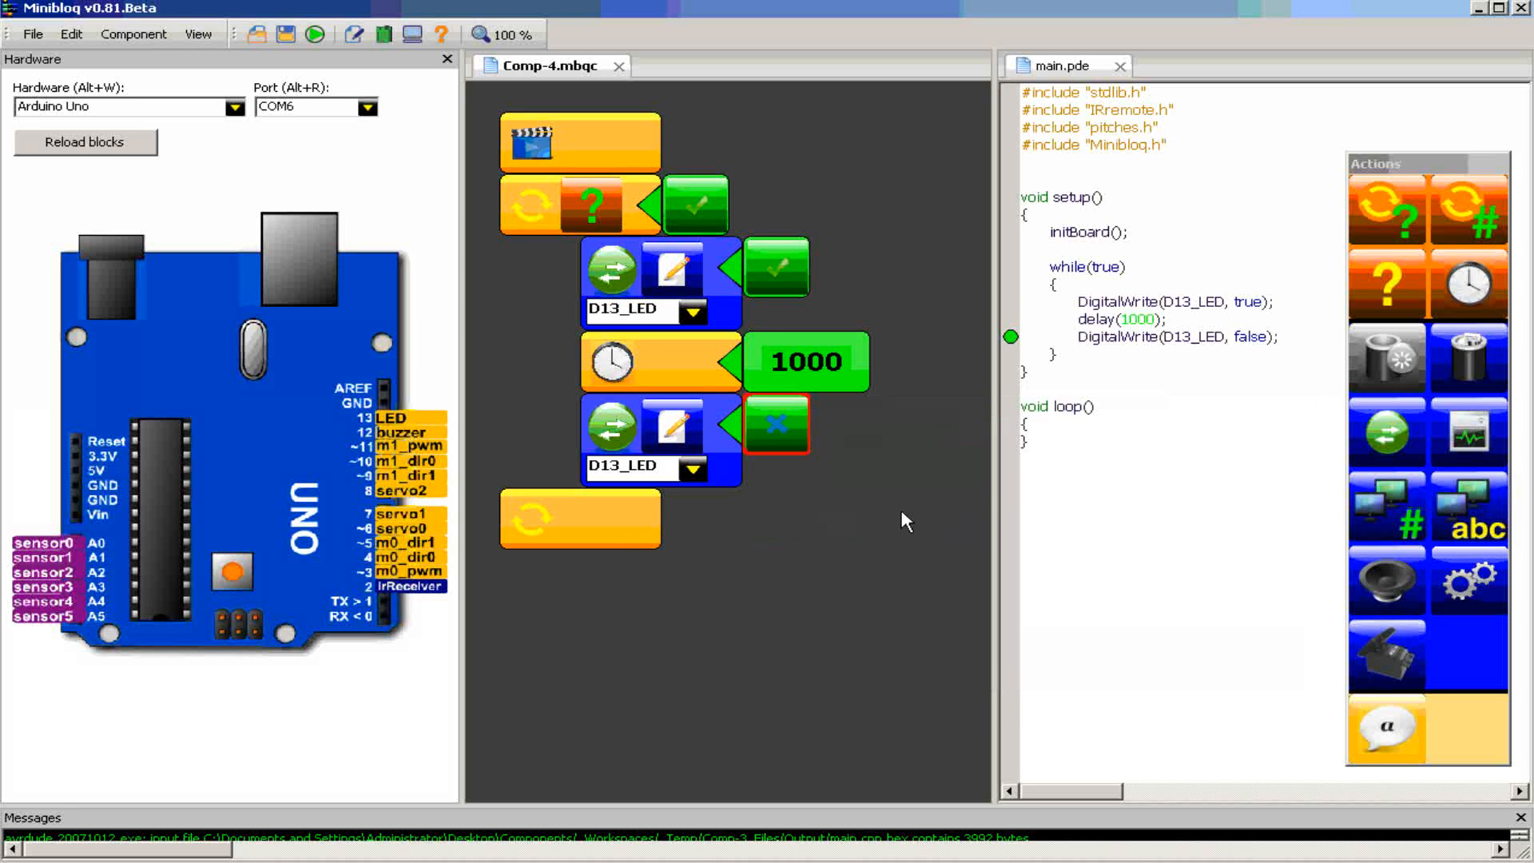
{"action": "mouse_move", "coordinate": [1467, 285]}
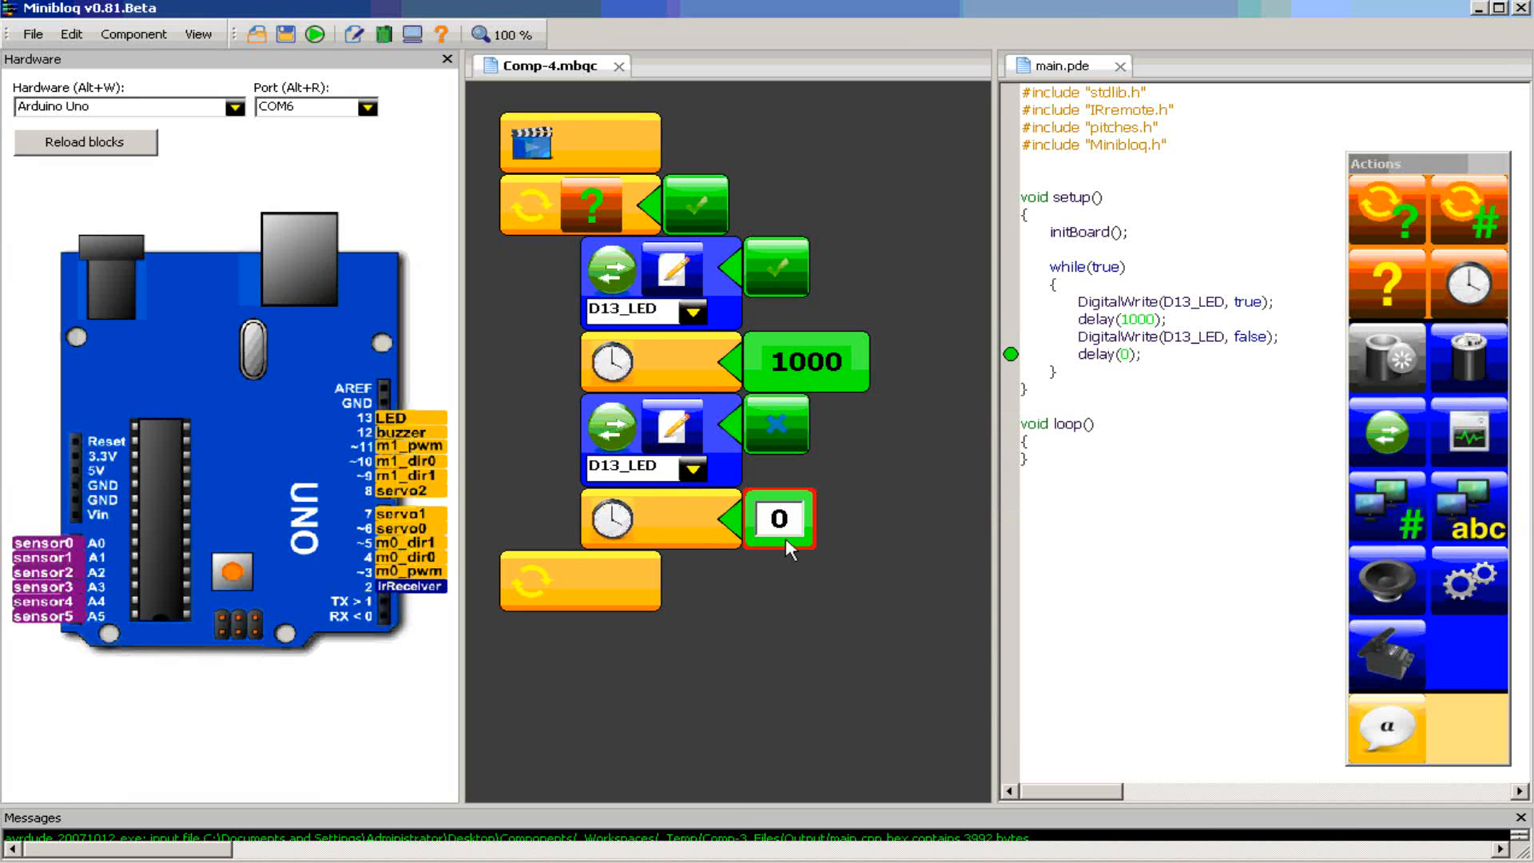
Add a second 1000 ms delay and run the program on the board
{"action": "type", "text": "10"}
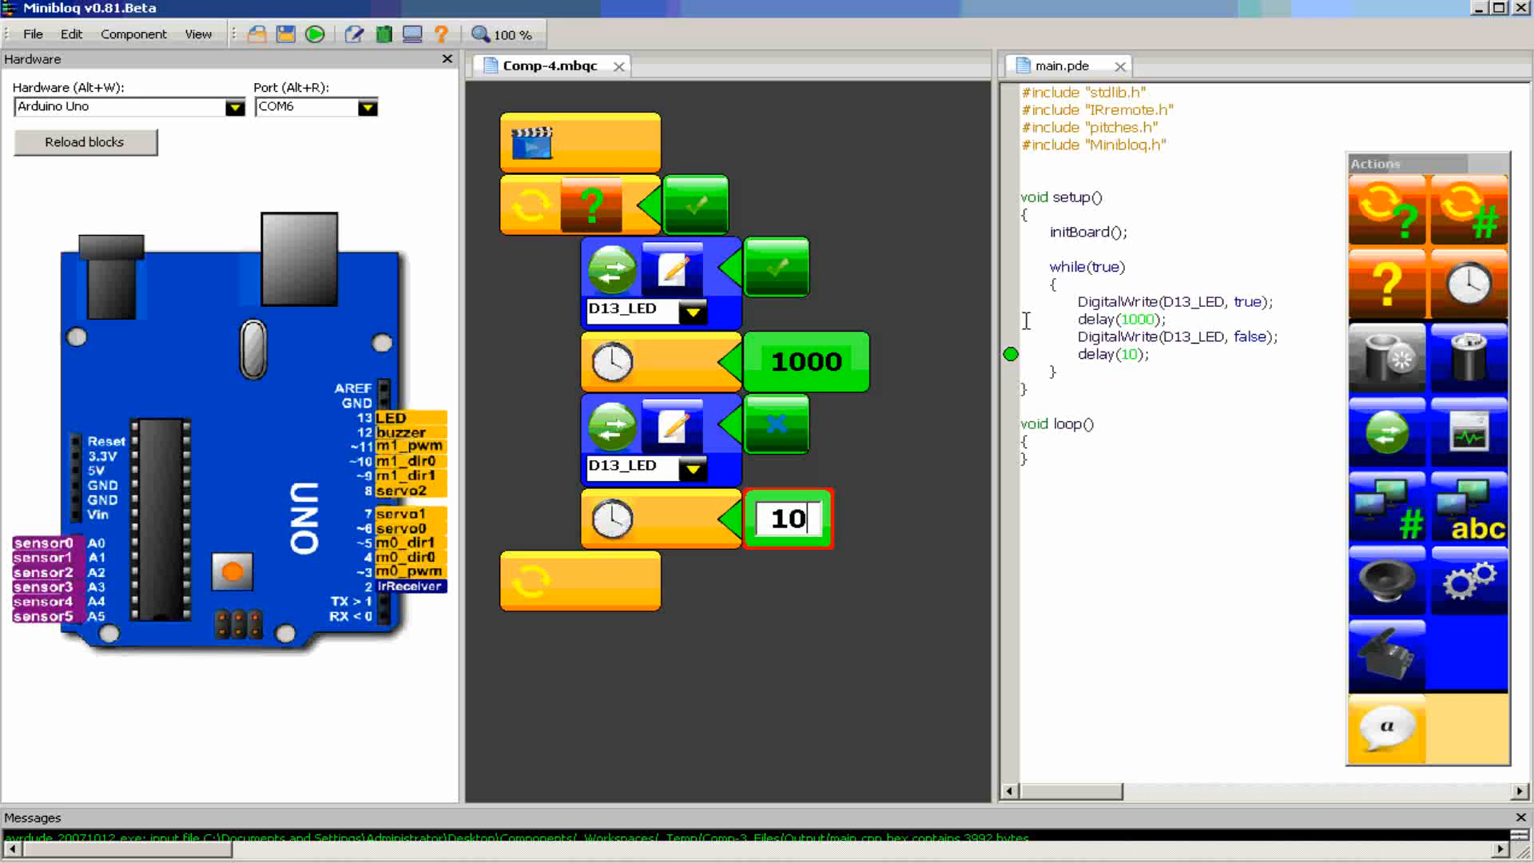
{"action": "type", "text": "1000"}
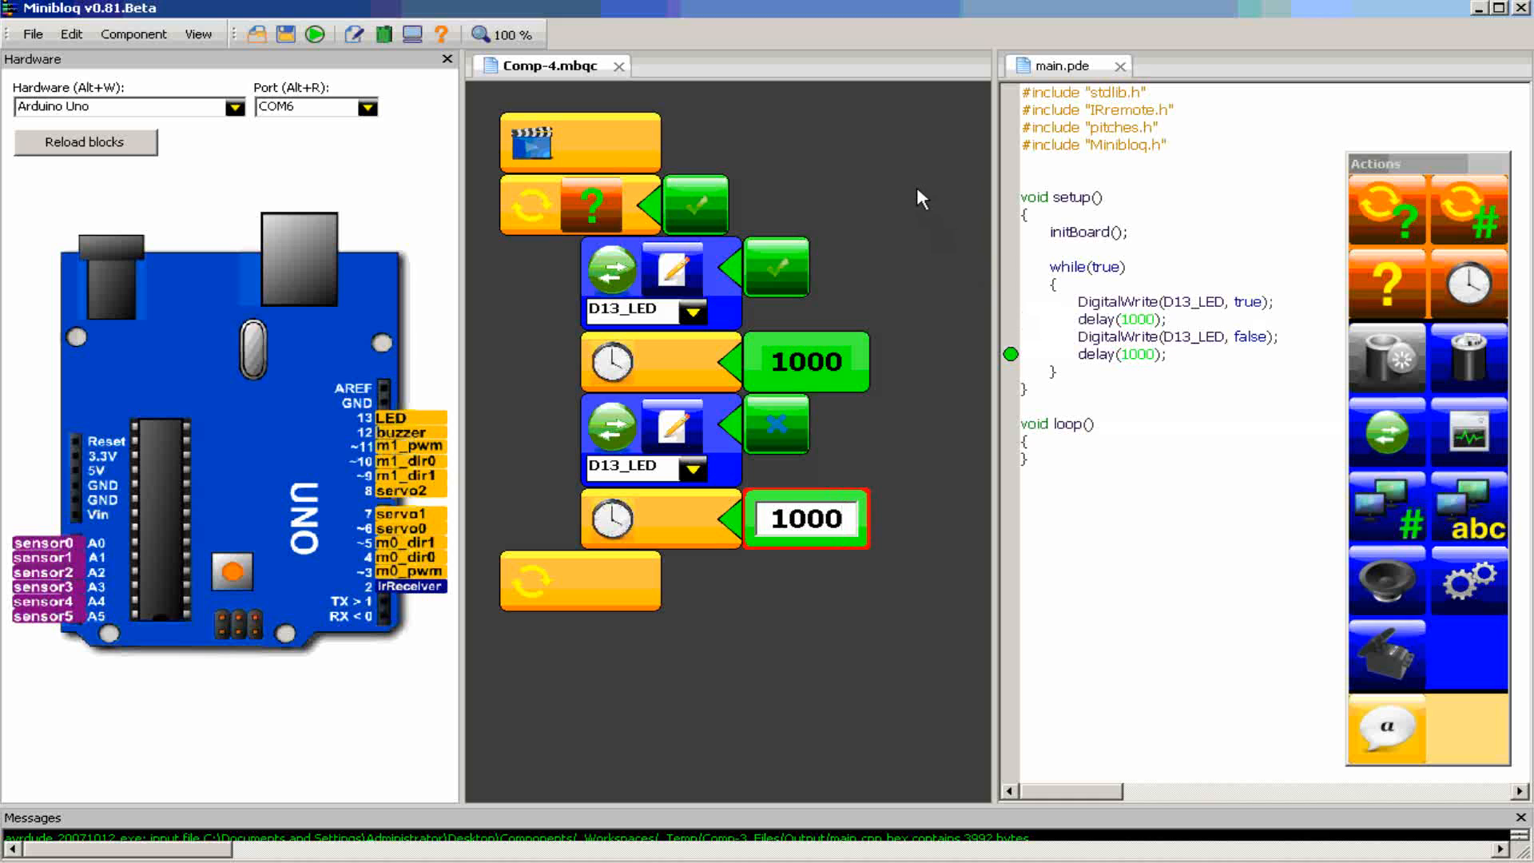
{"action": "mouse_move", "coordinate": [393, 93]}
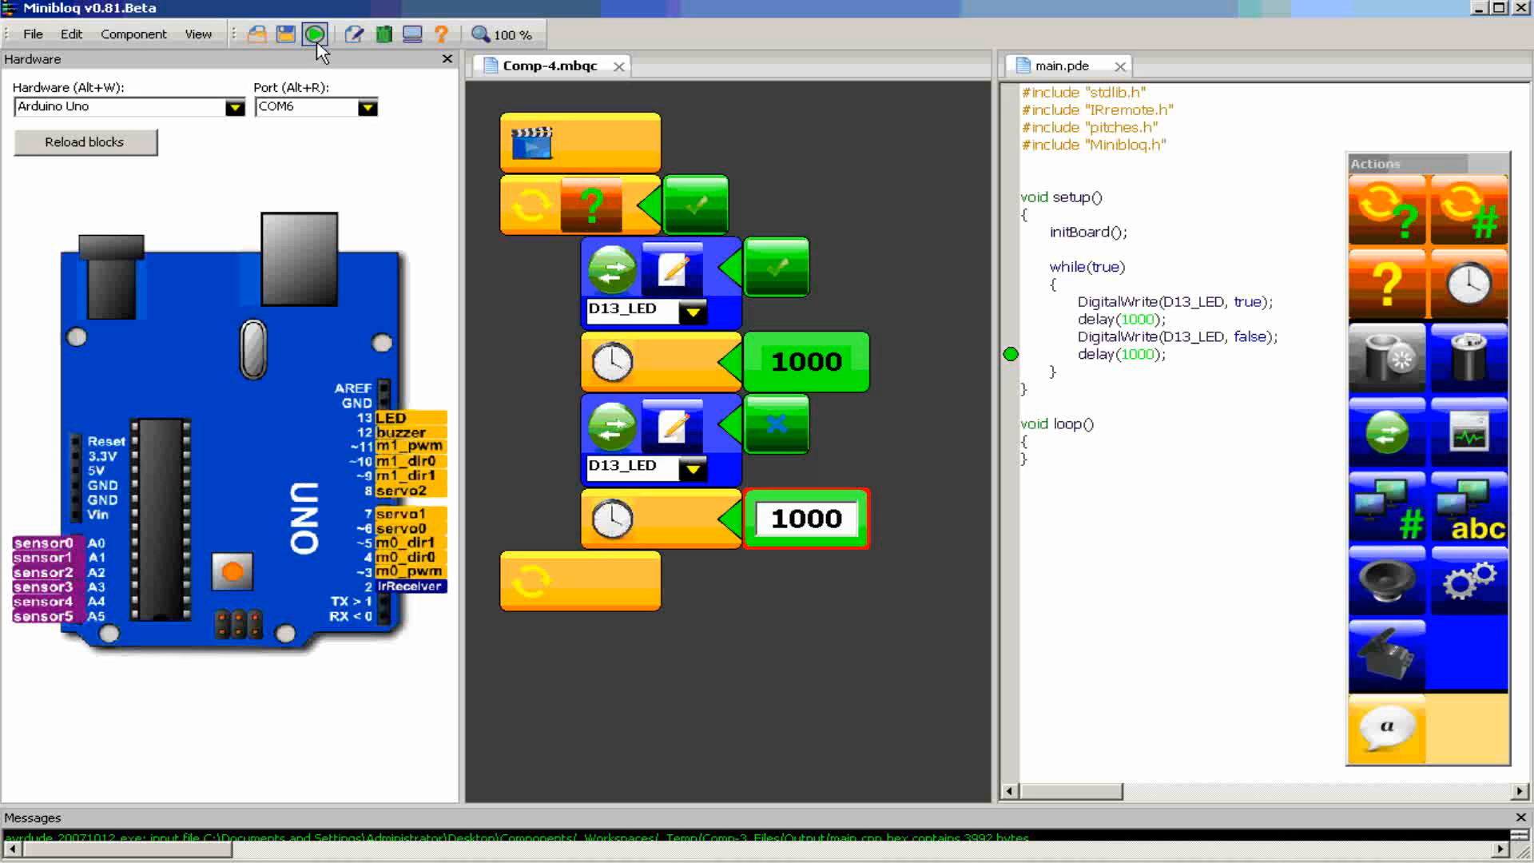
{"action": "left_click", "coordinate": [315, 34]}
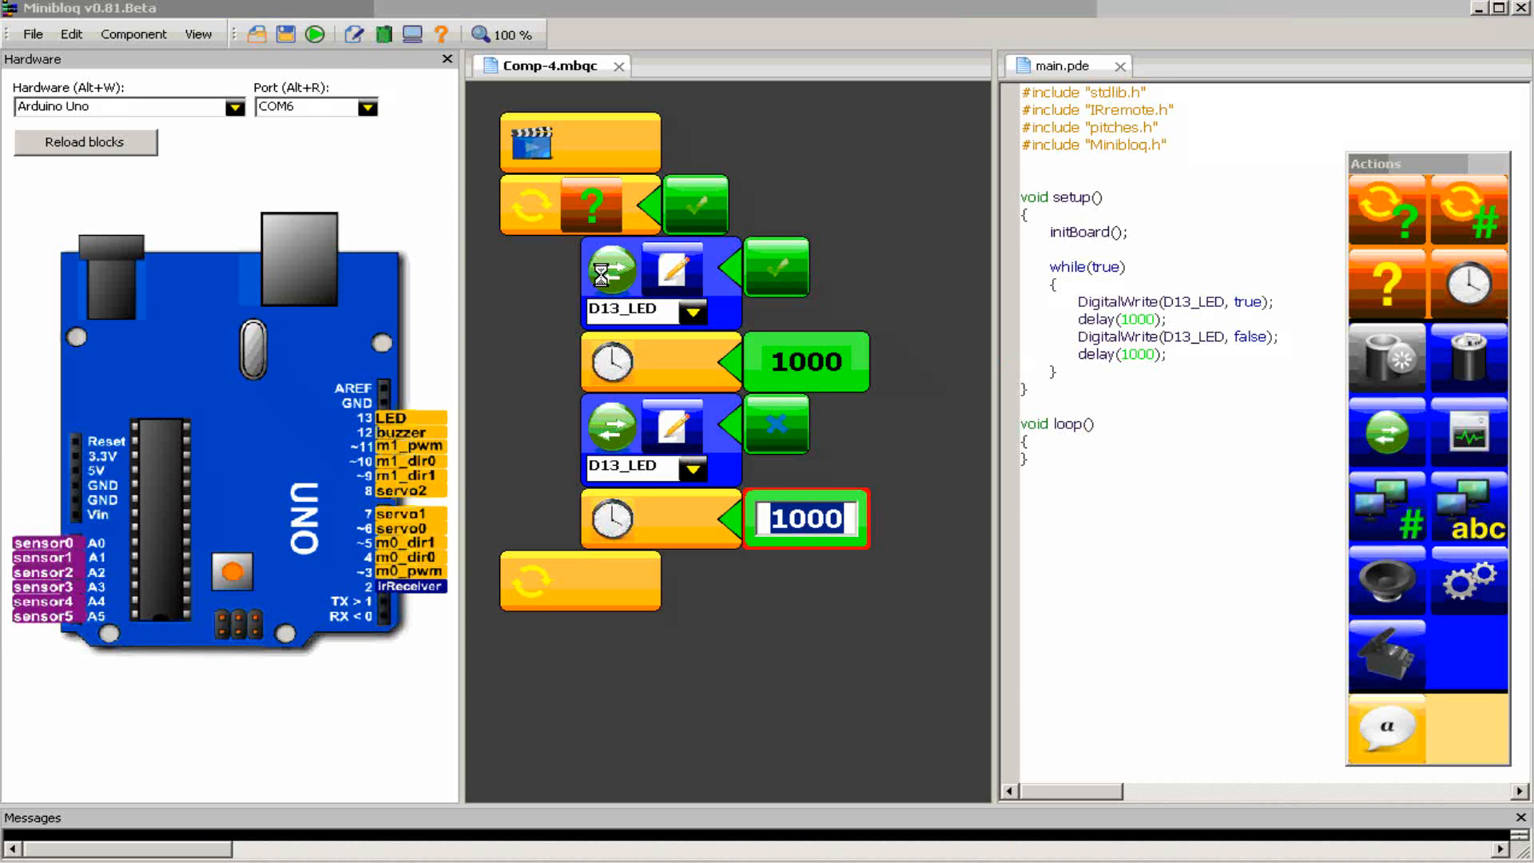